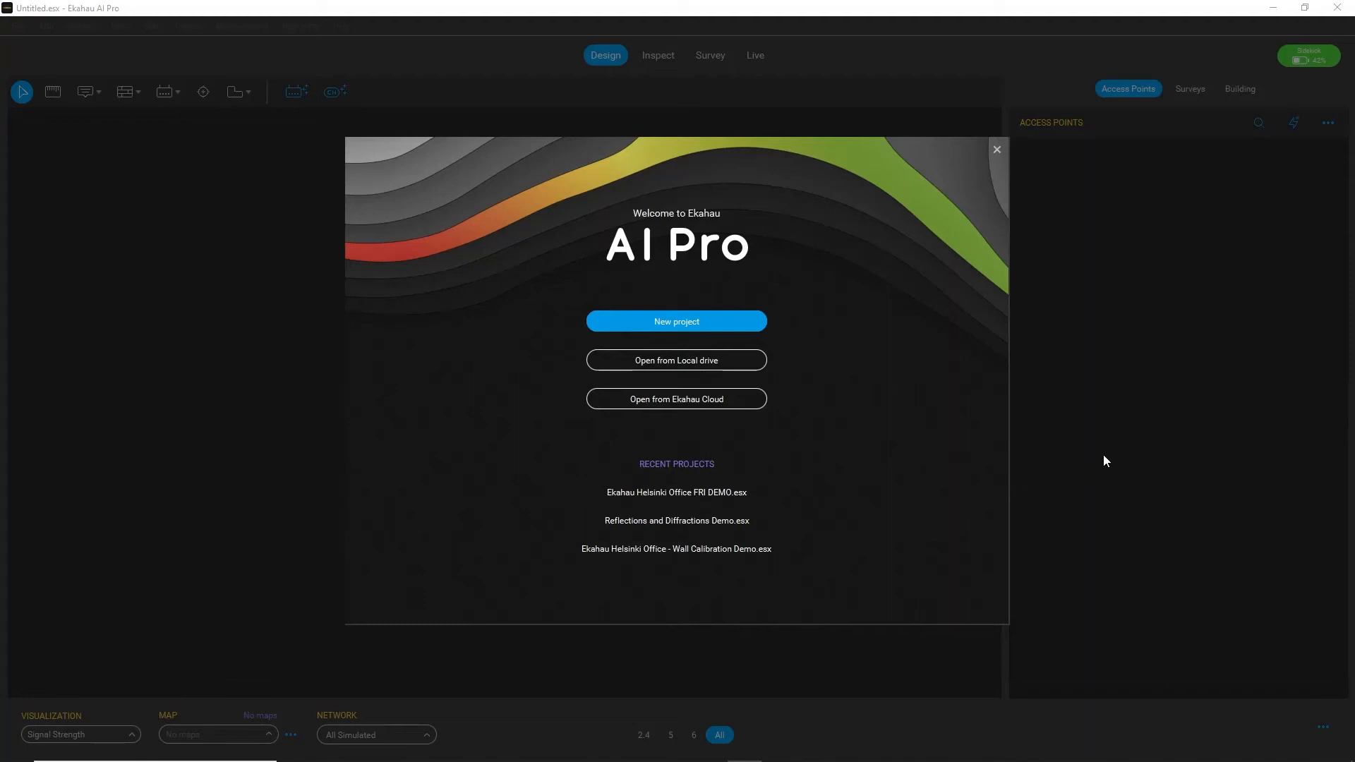
mouse_move(1086, 432)
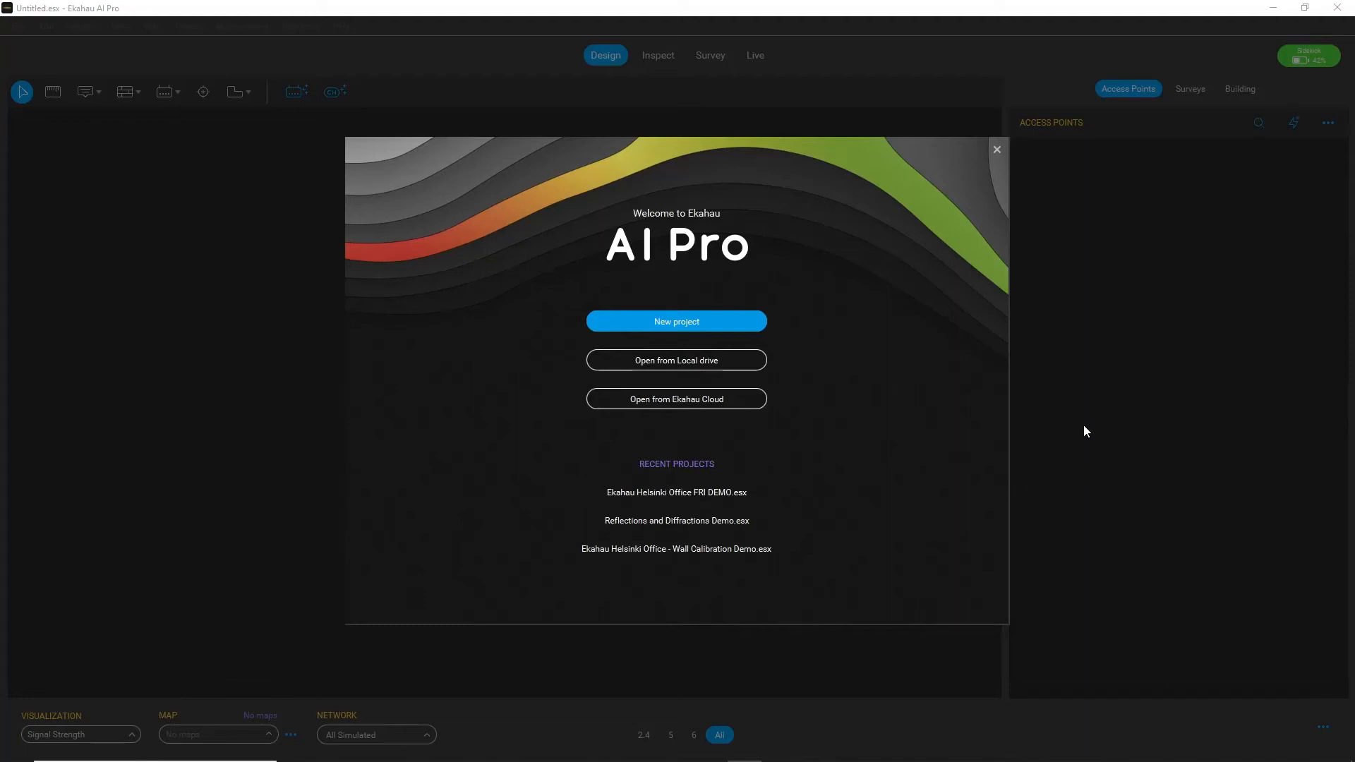
mouse_move(972, 271)
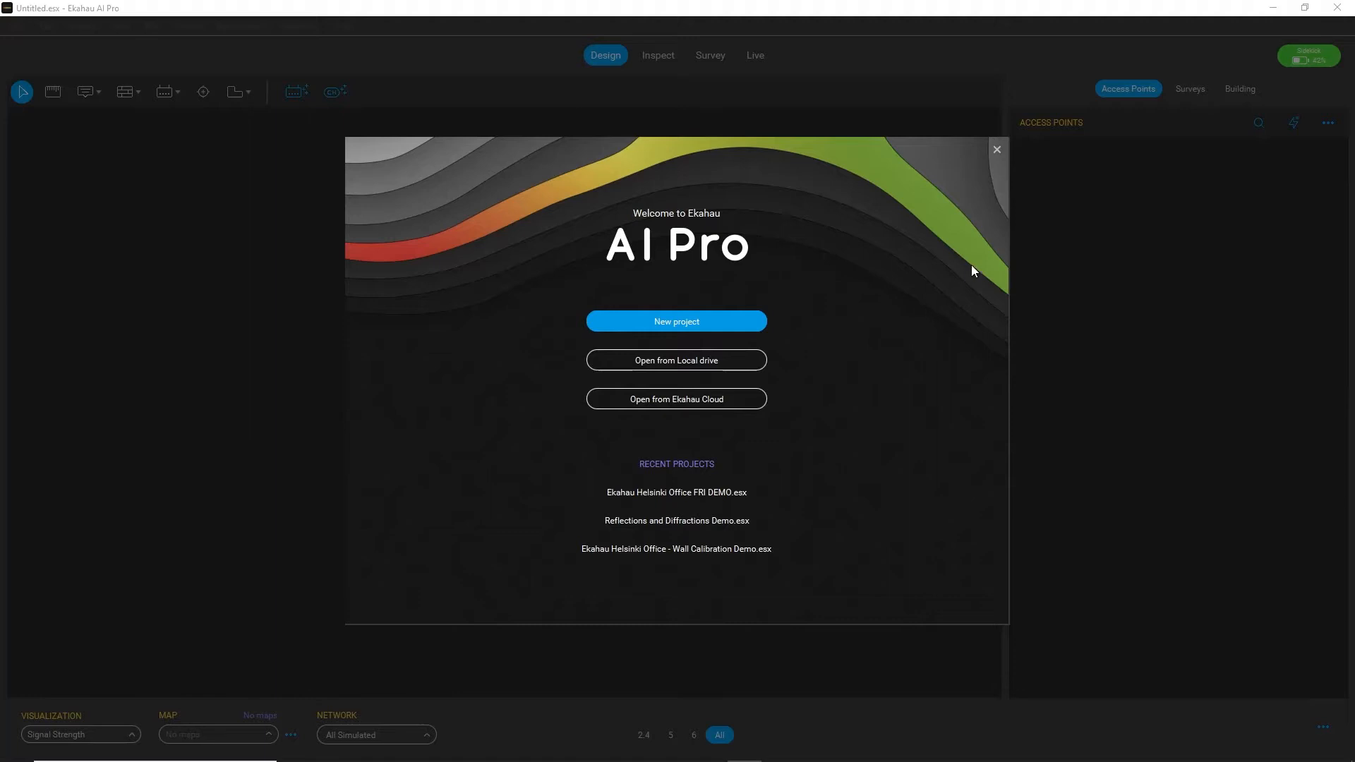
mouse_move(742, 335)
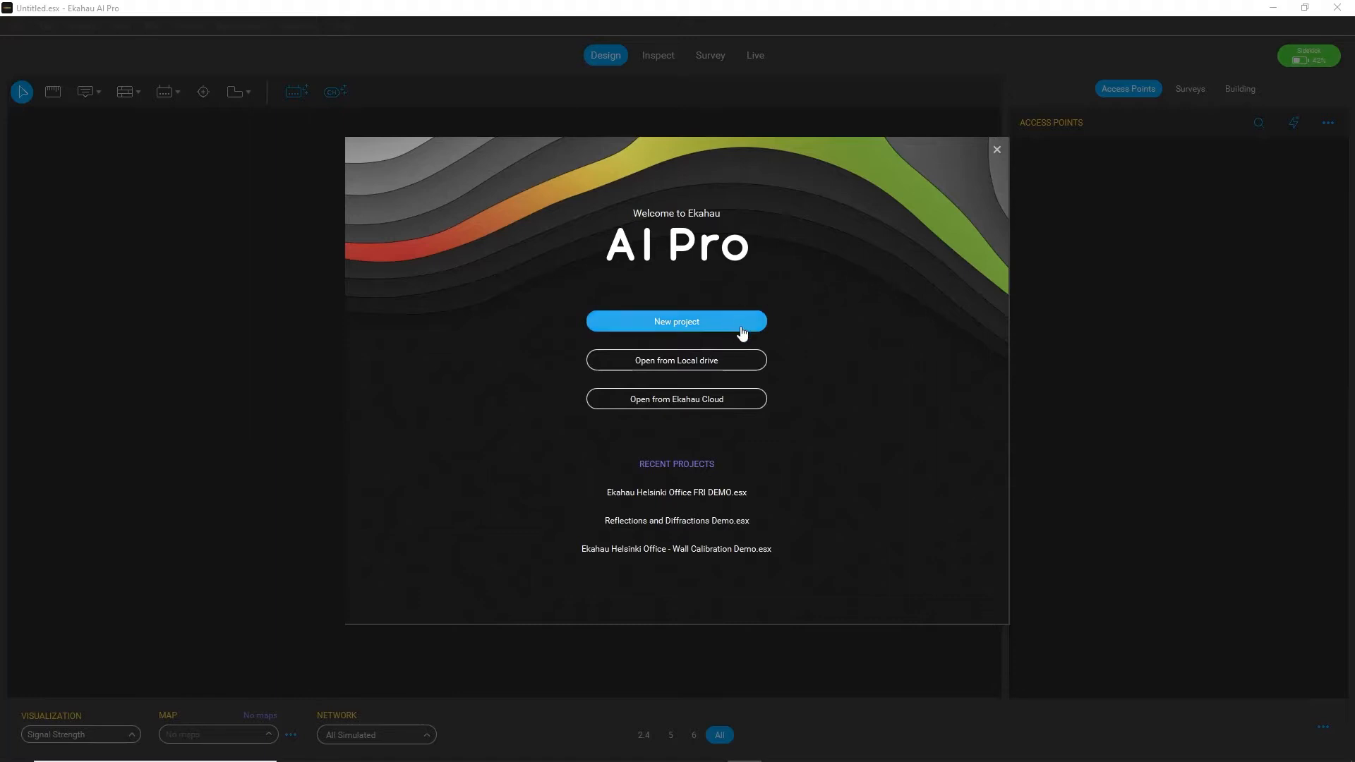
mouse_move(750, 371)
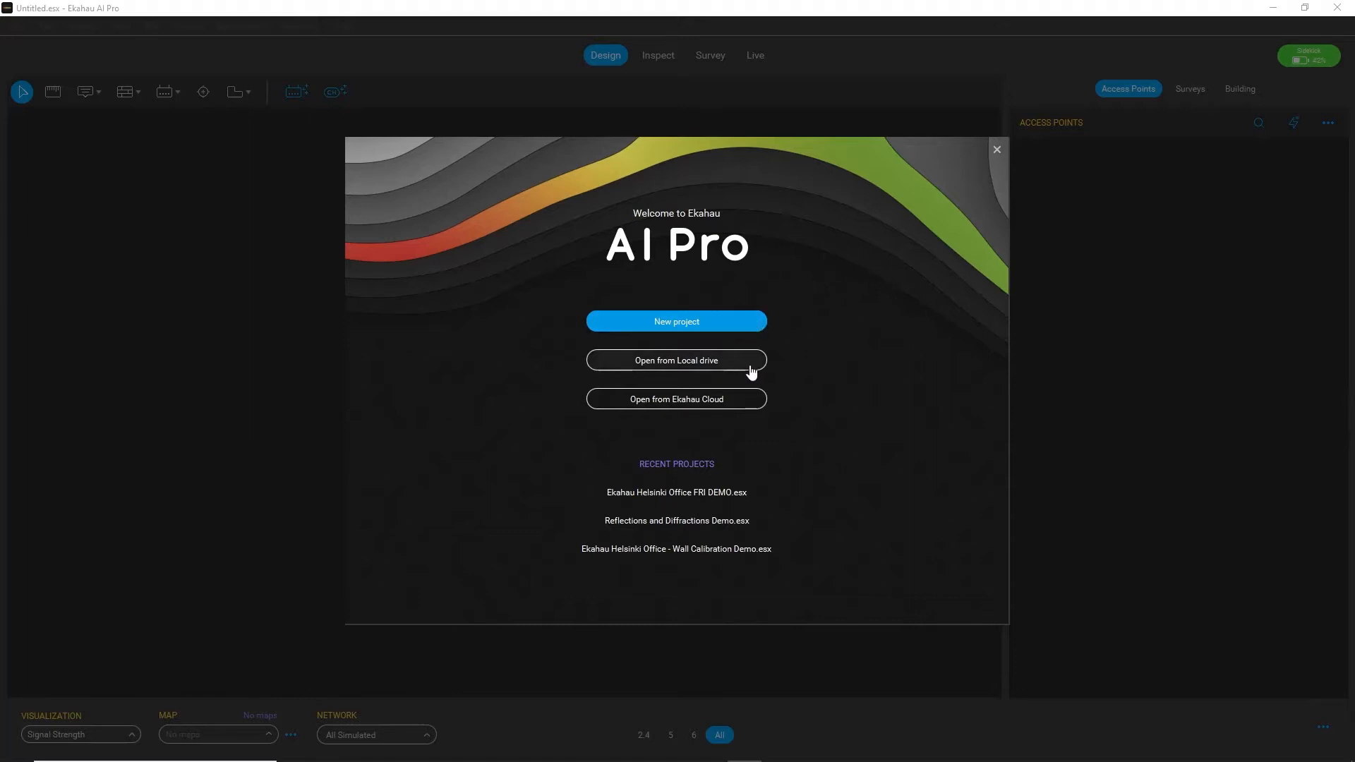
mouse_move(731, 407)
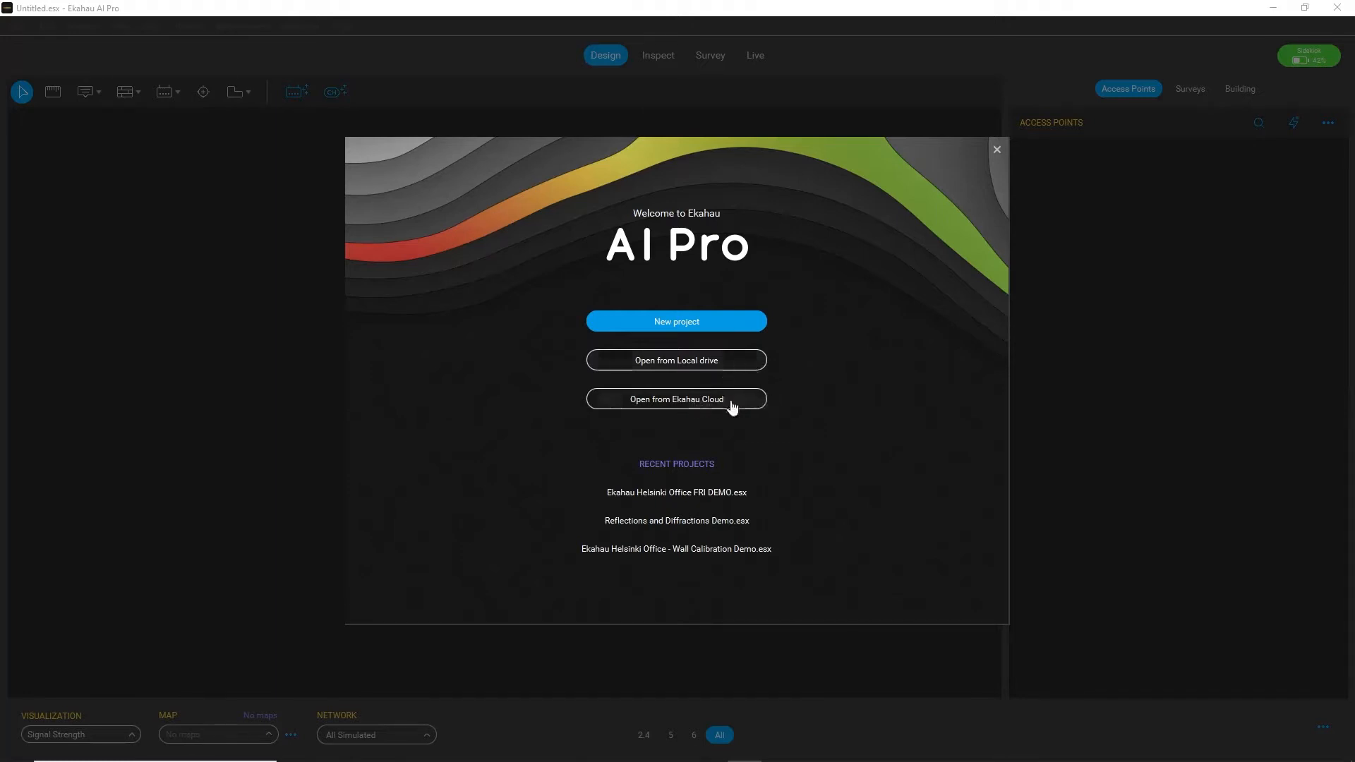
mouse_move(580, 491)
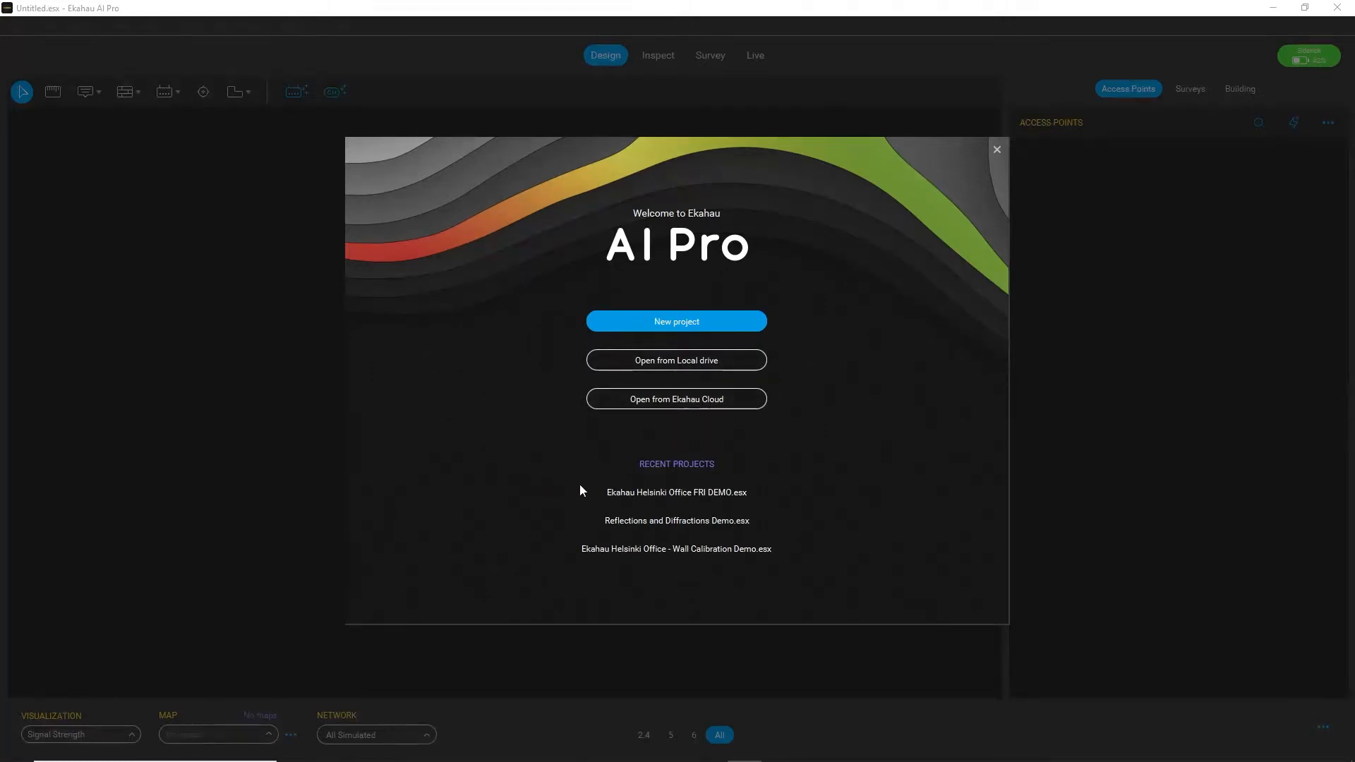
mouse_move(716, 499)
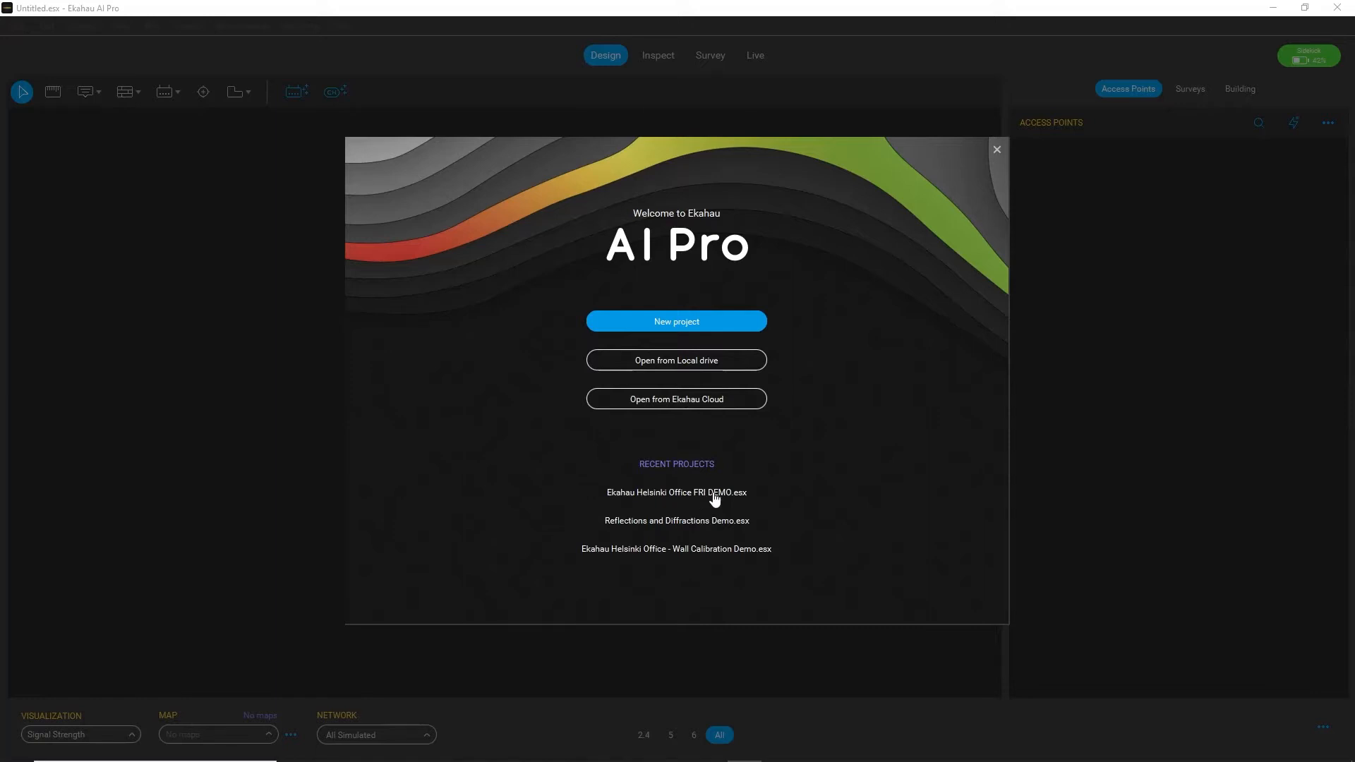
mouse_move(264, 451)
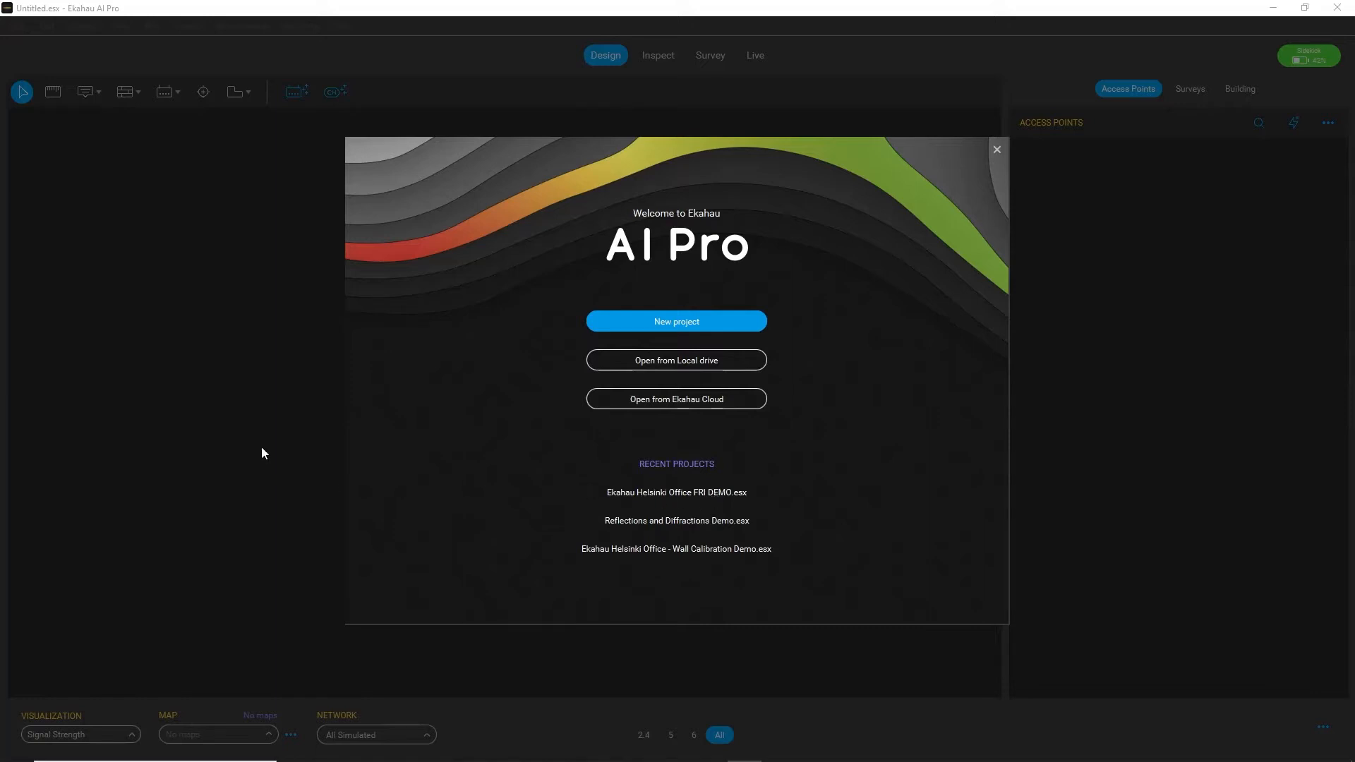
Load 'Ekahau Helsinki Office FRI DEMO.esx' from Recent Projects into the Design view
click(676, 493)
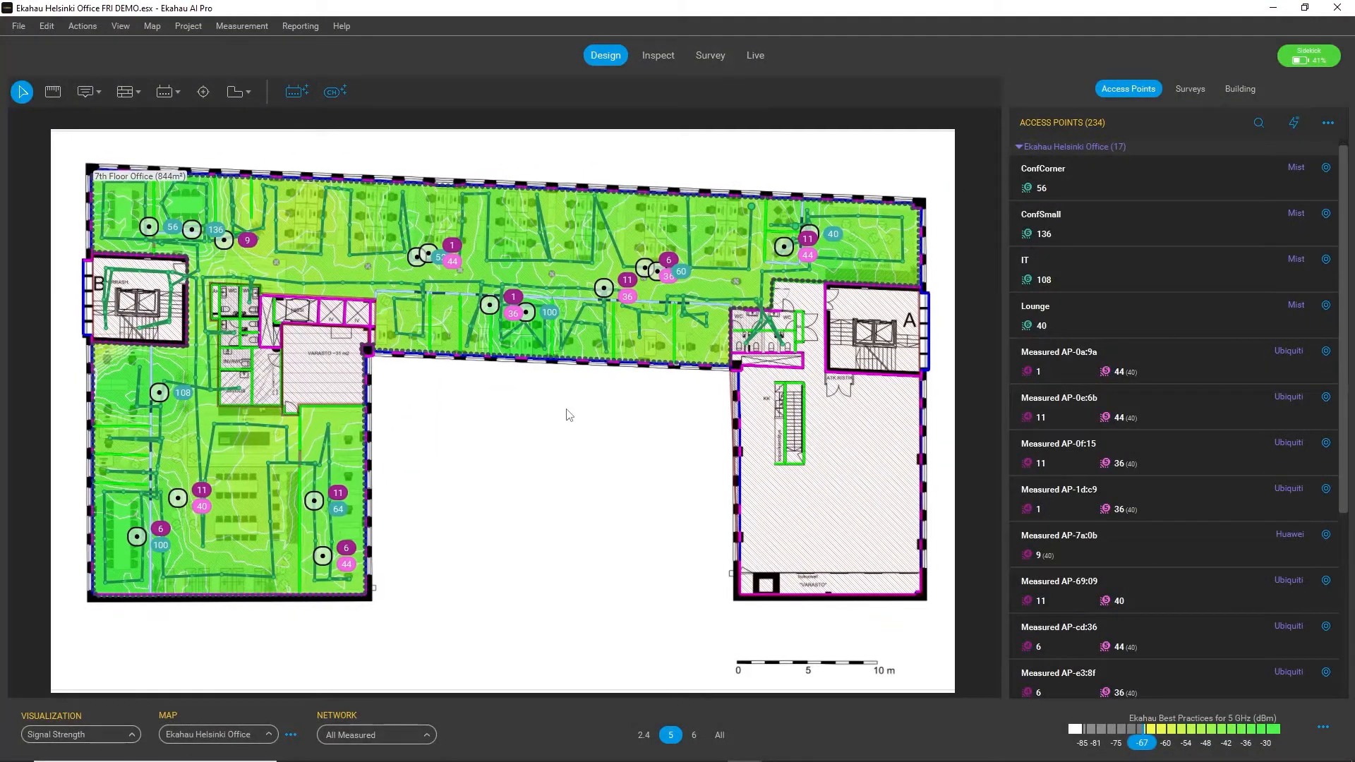
mouse_move(565, 401)
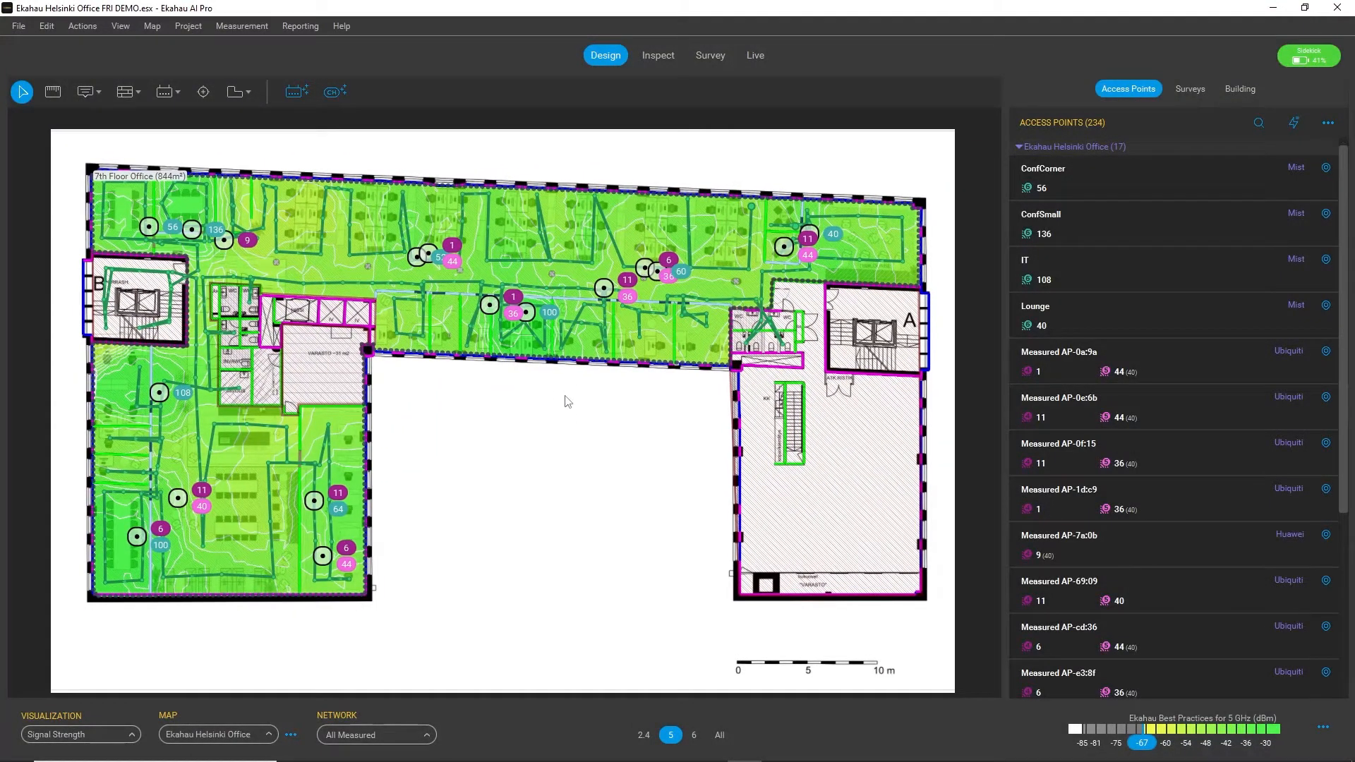
mouse_move(558, 526)
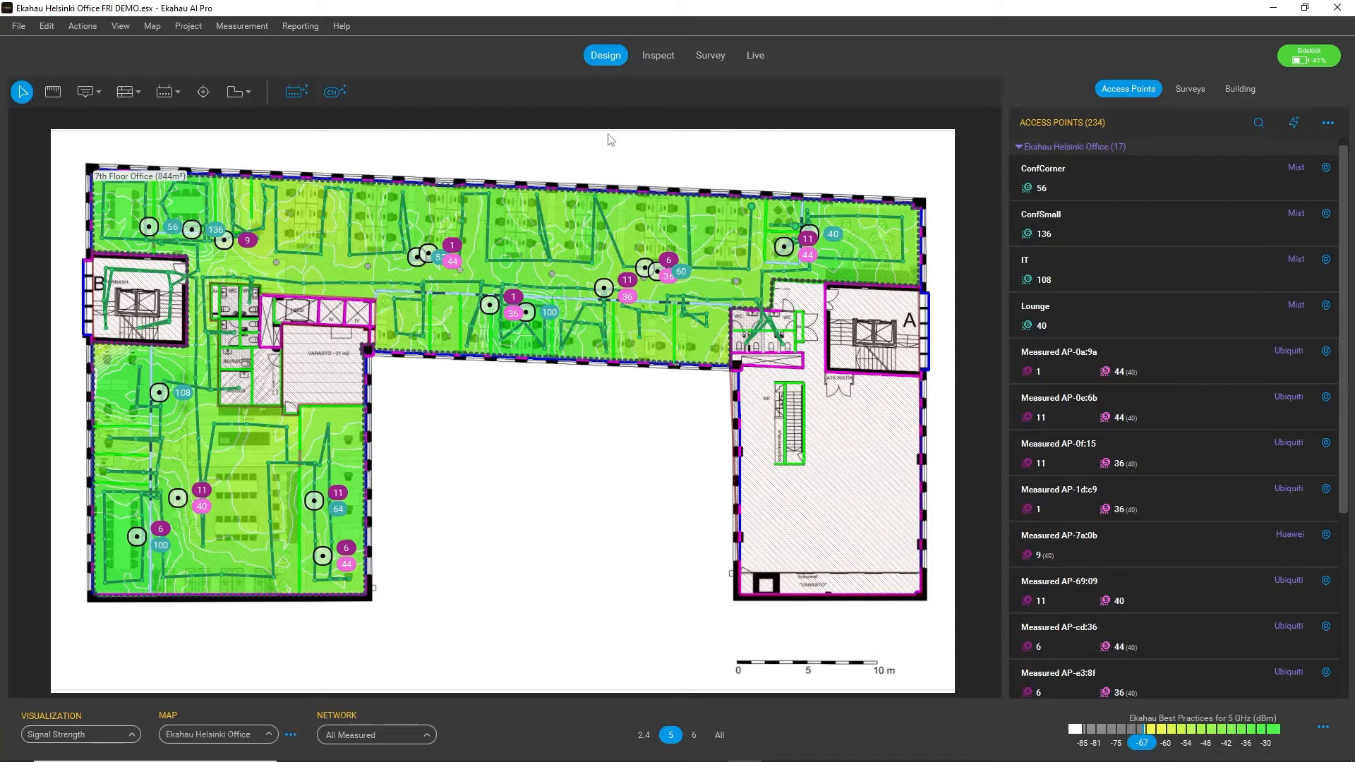
mouse_move(545, 96)
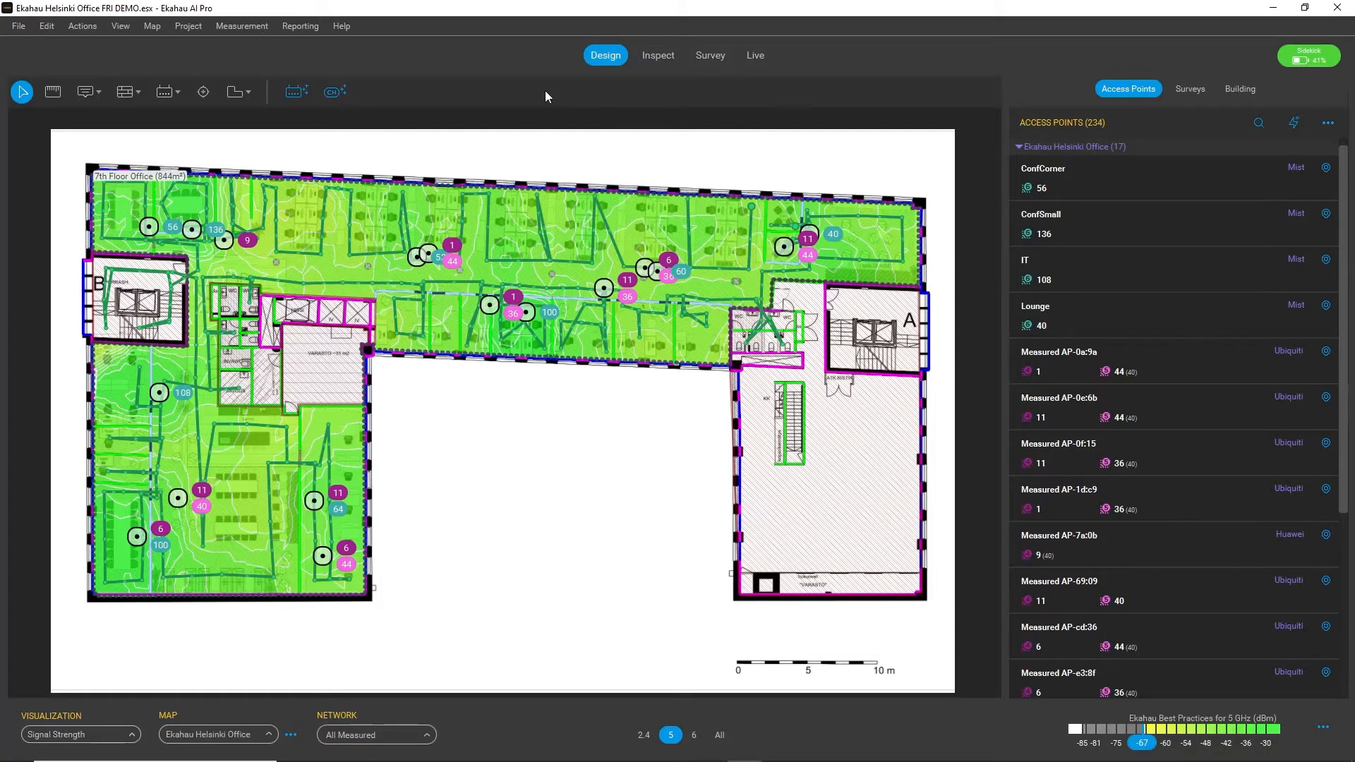
mouse_move(627, 68)
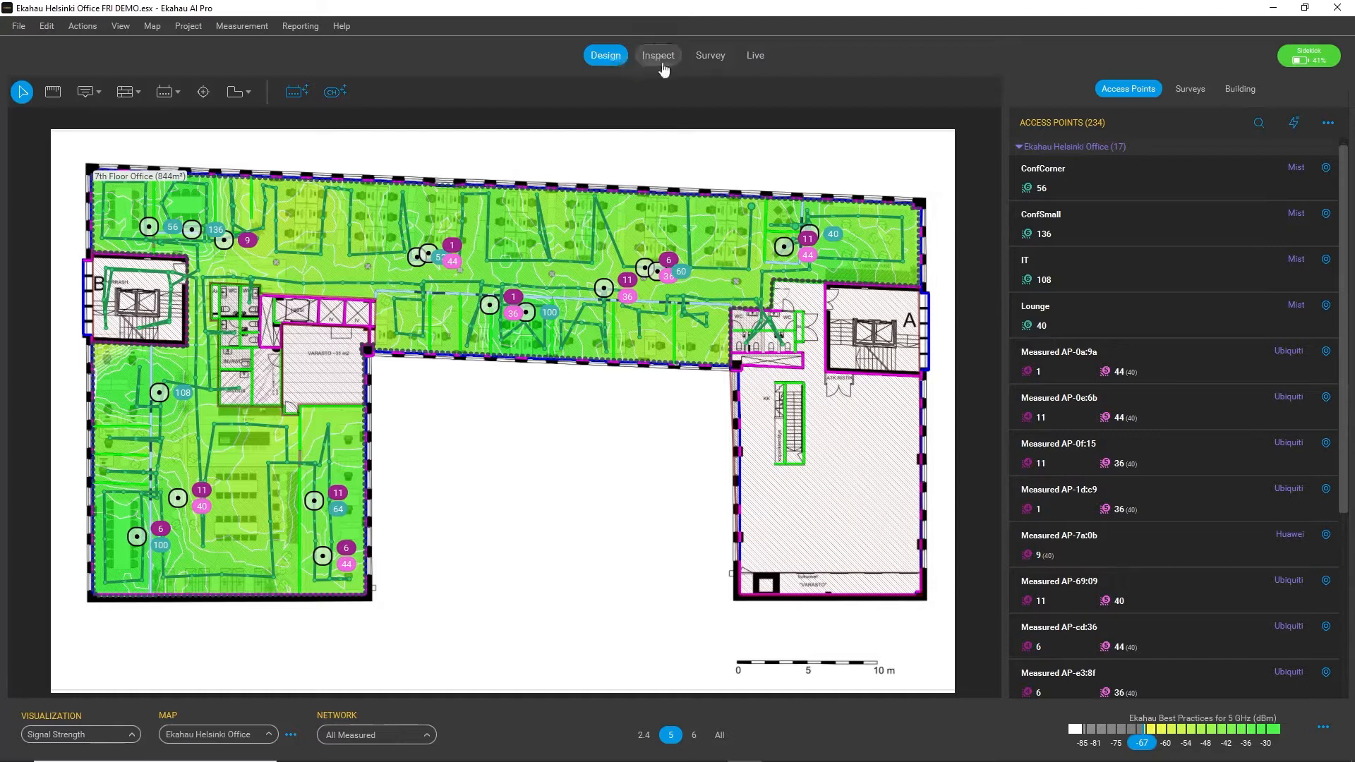
mouse_move(754, 55)
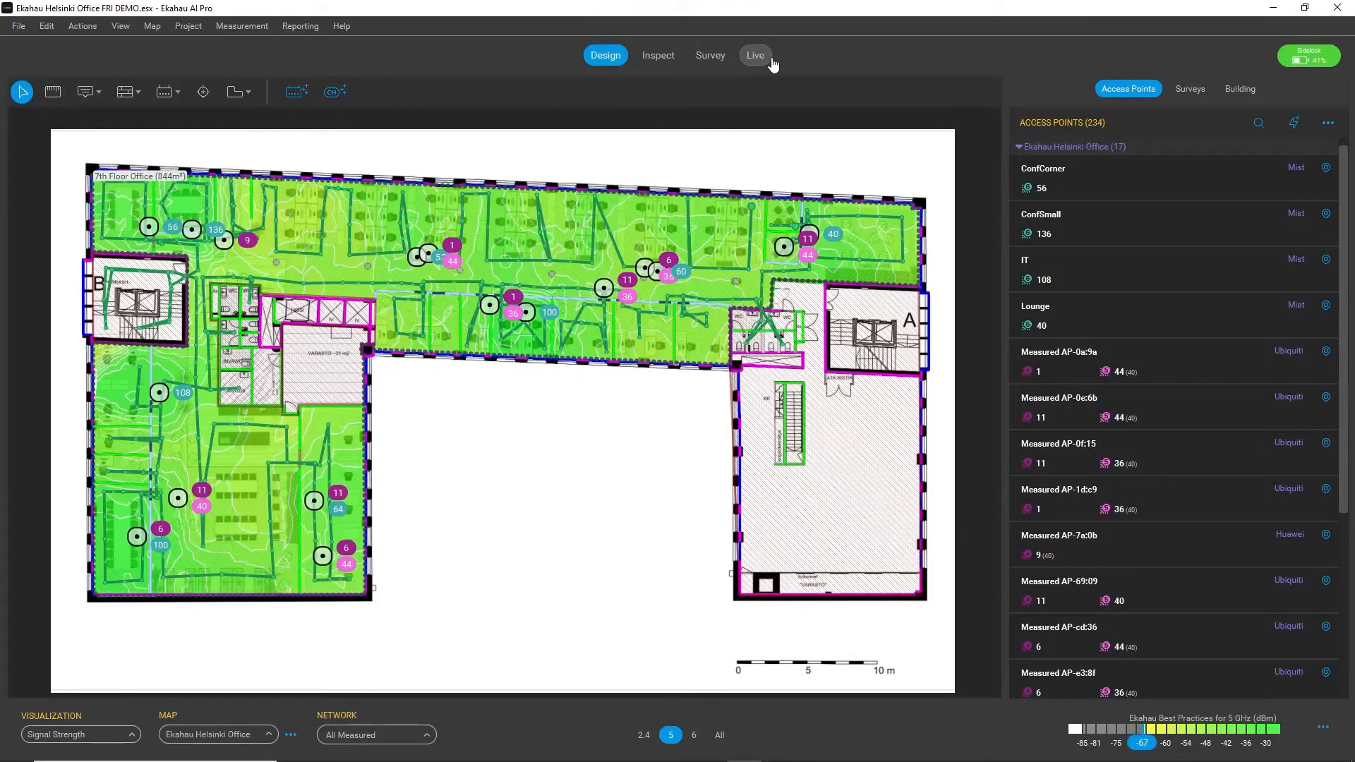
mouse_move(458, 379)
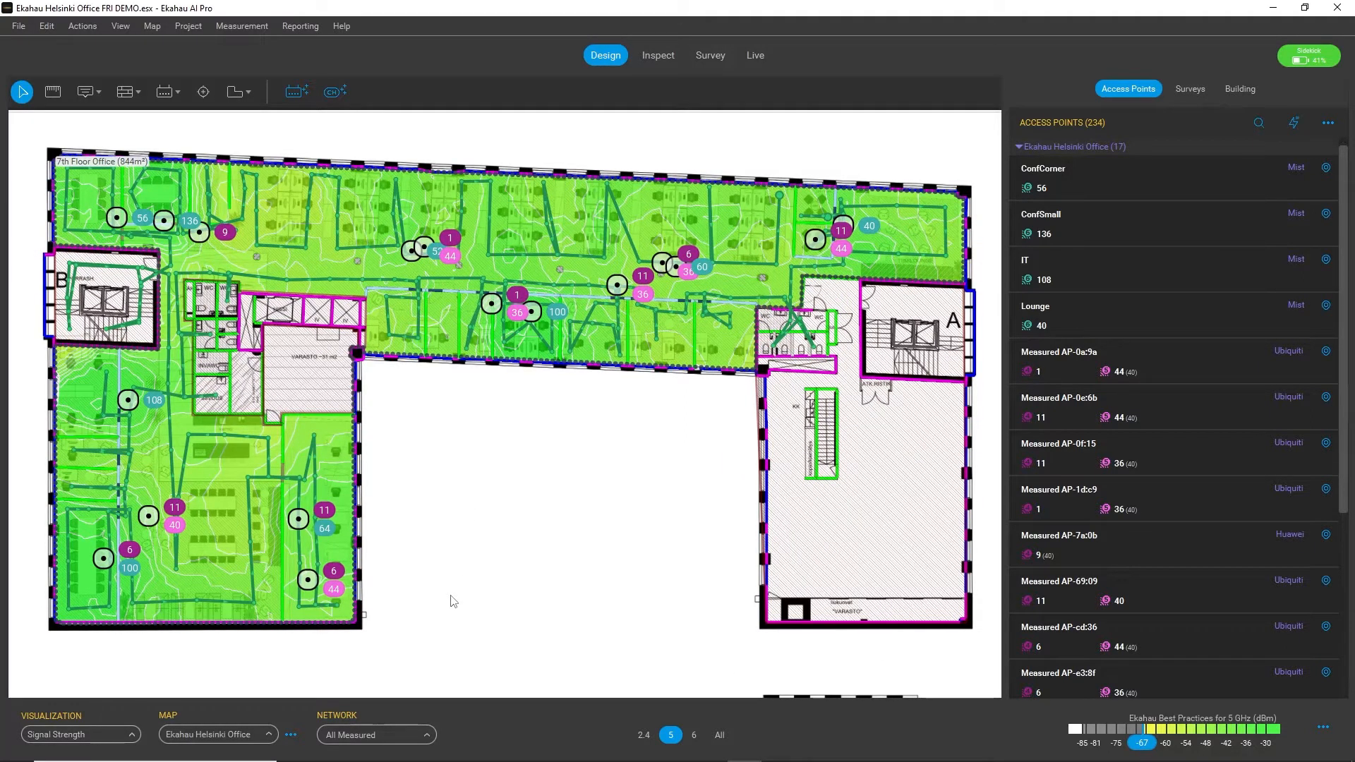
mouse_move(449, 576)
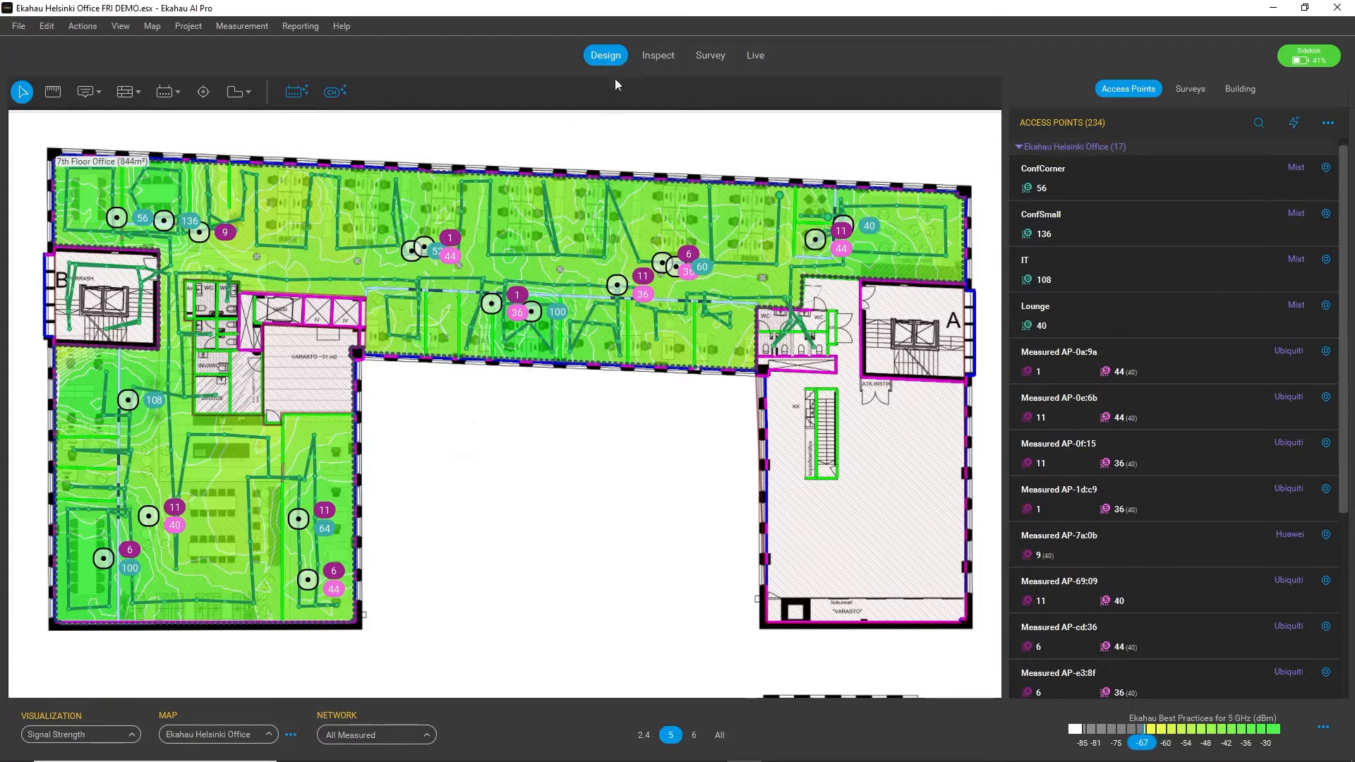
mouse_move(79, 142)
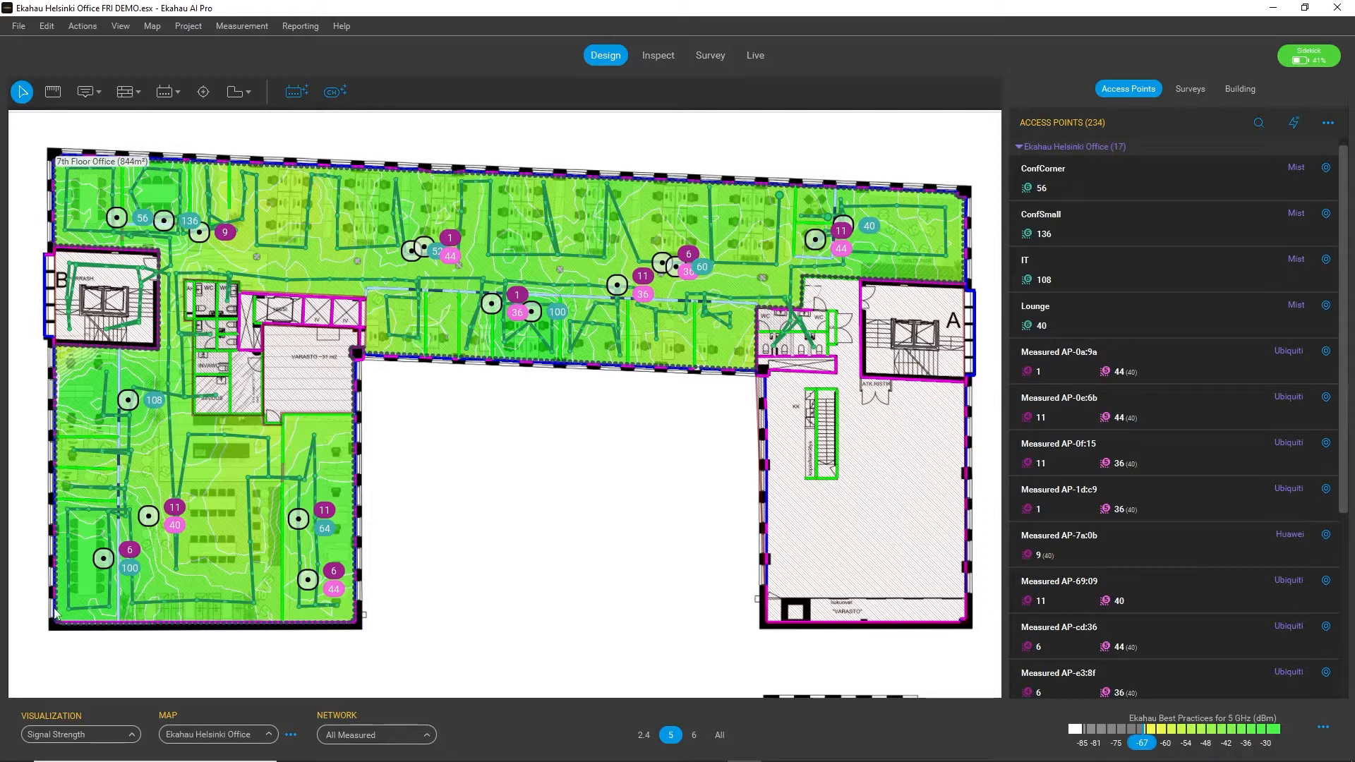
mouse_move(587, 567)
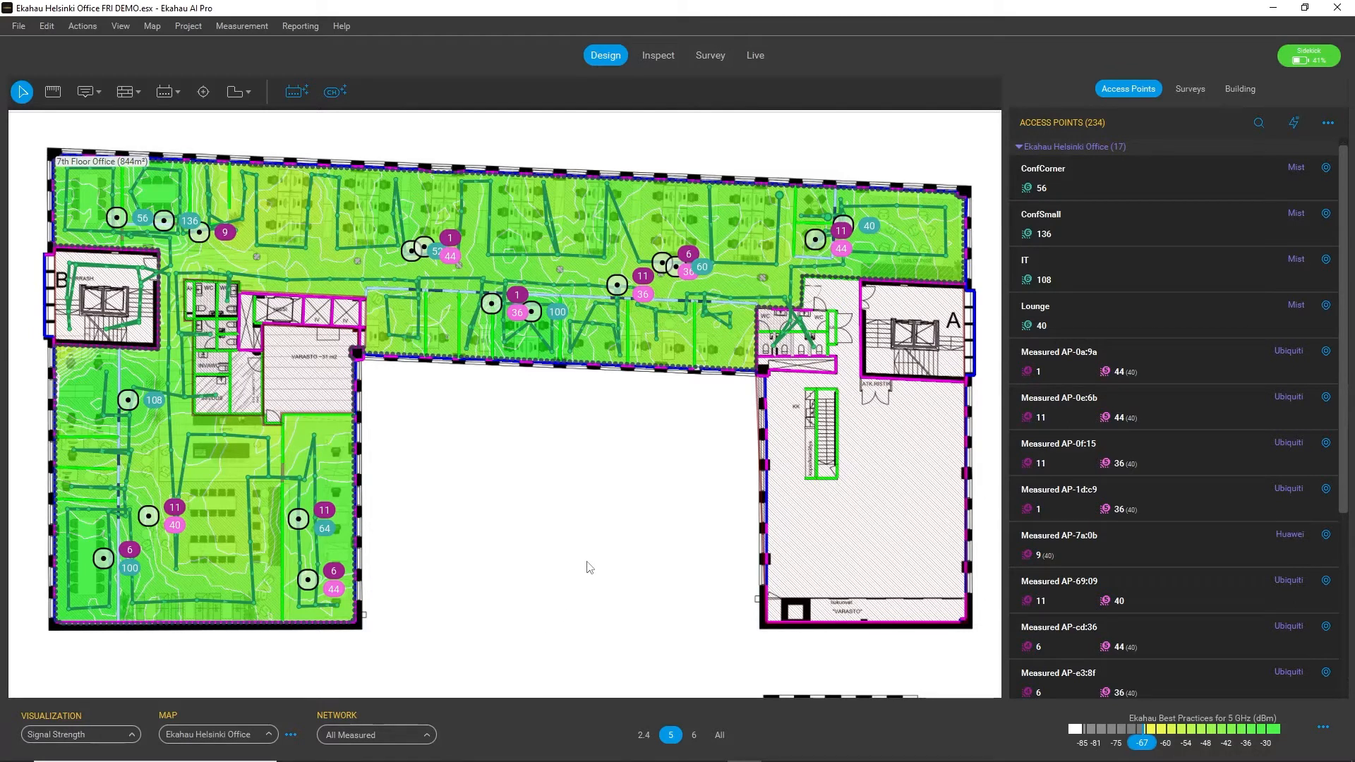
mouse_move(364, 429)
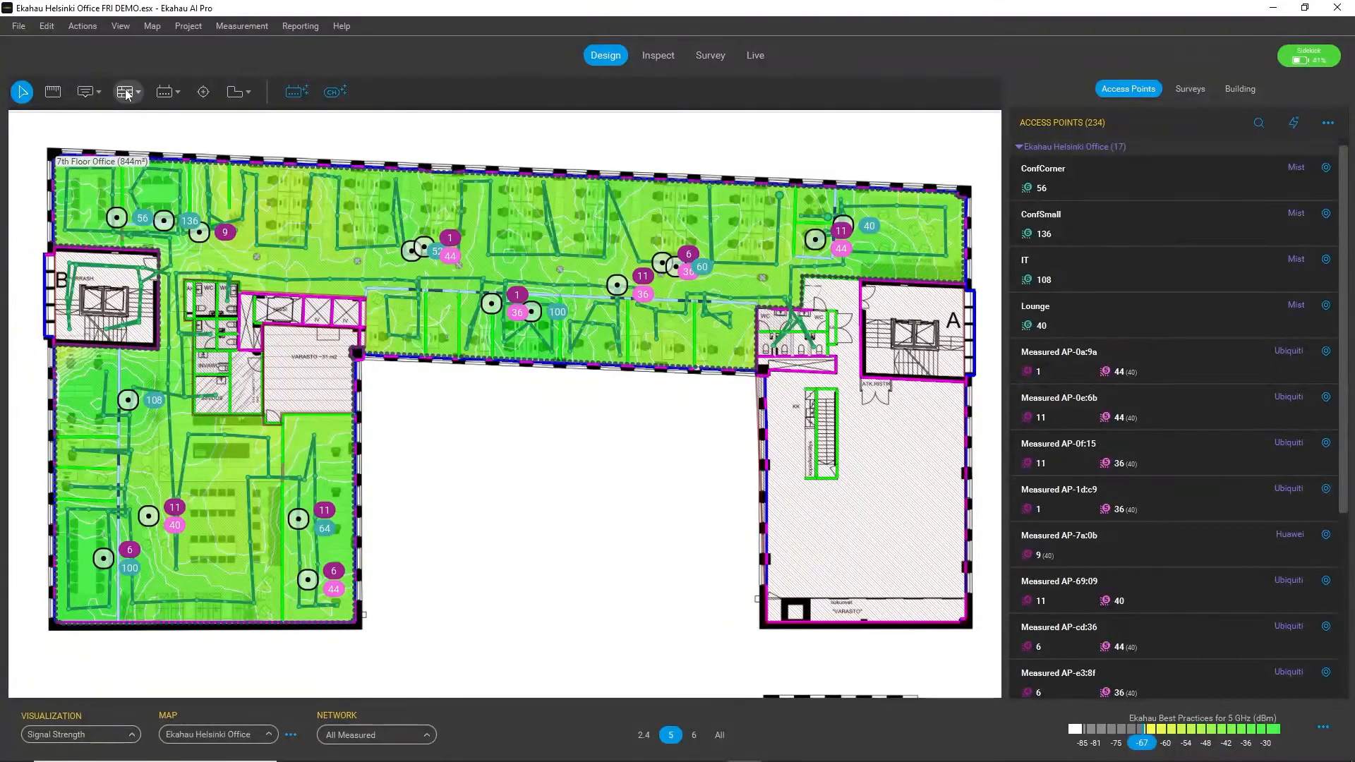
click(233, 91)
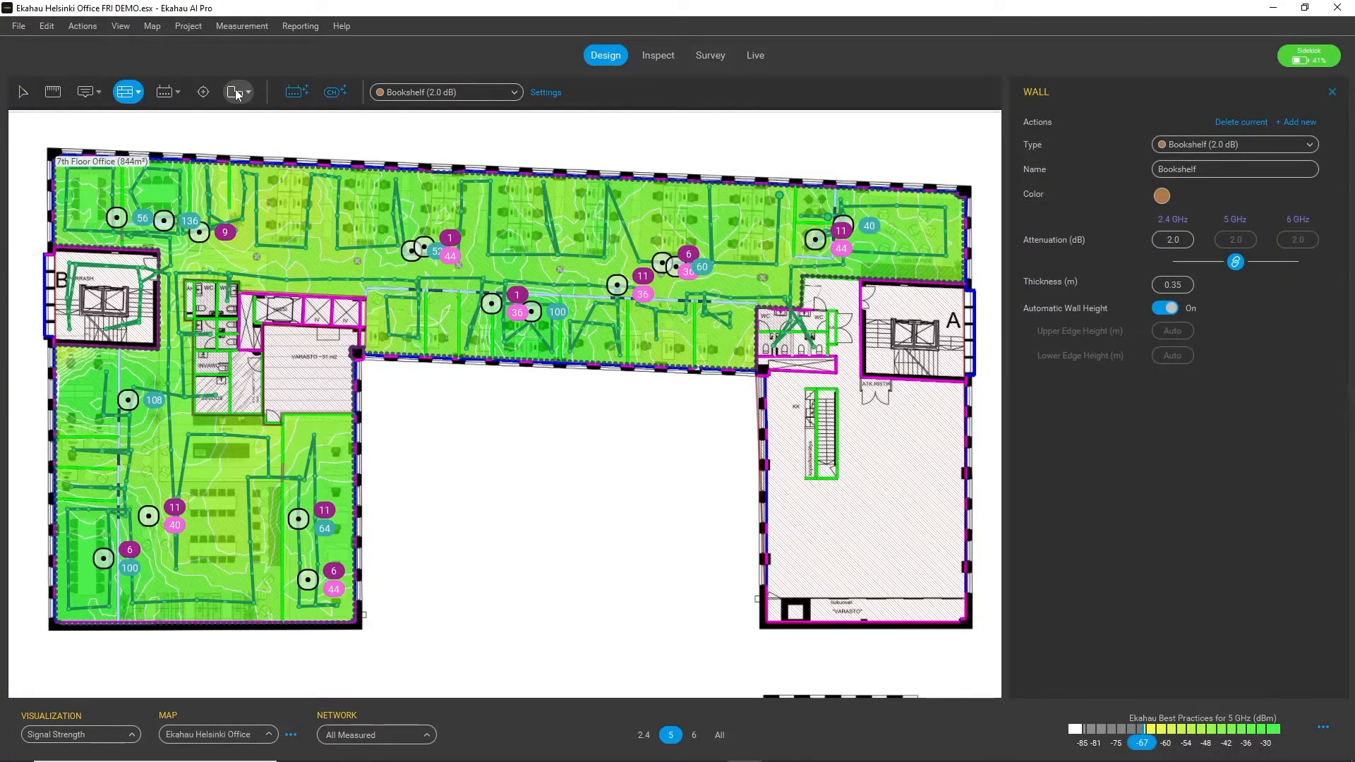
mouse_move(237, 92)
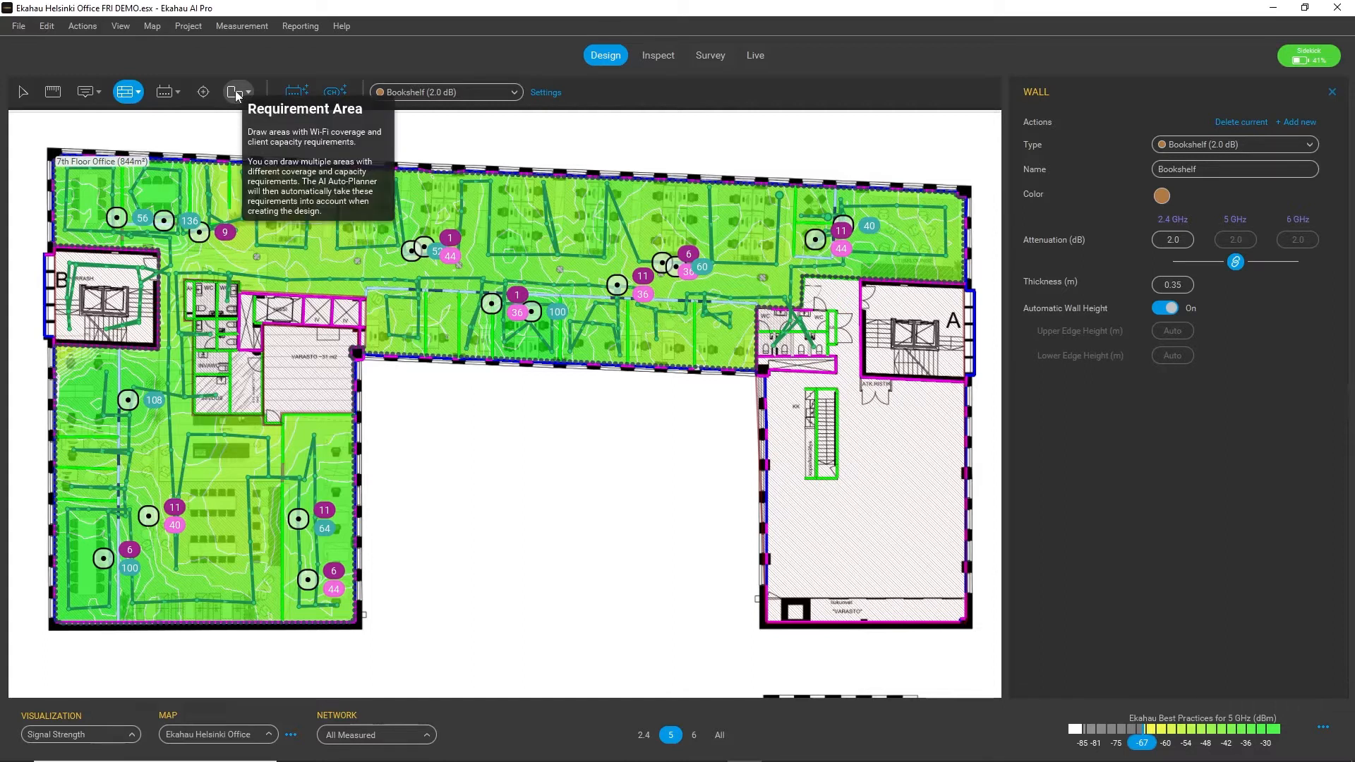
mouse_move(164, 92)
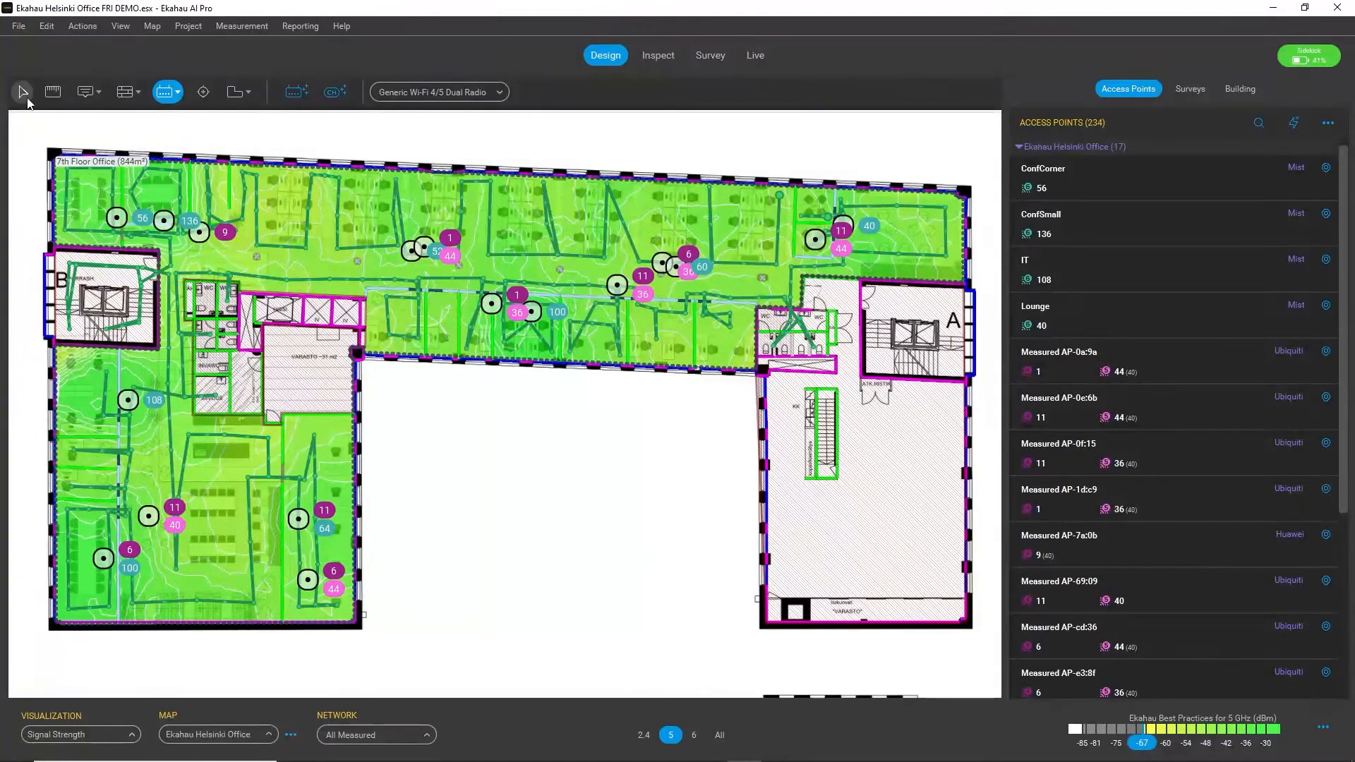
click(22, 92)
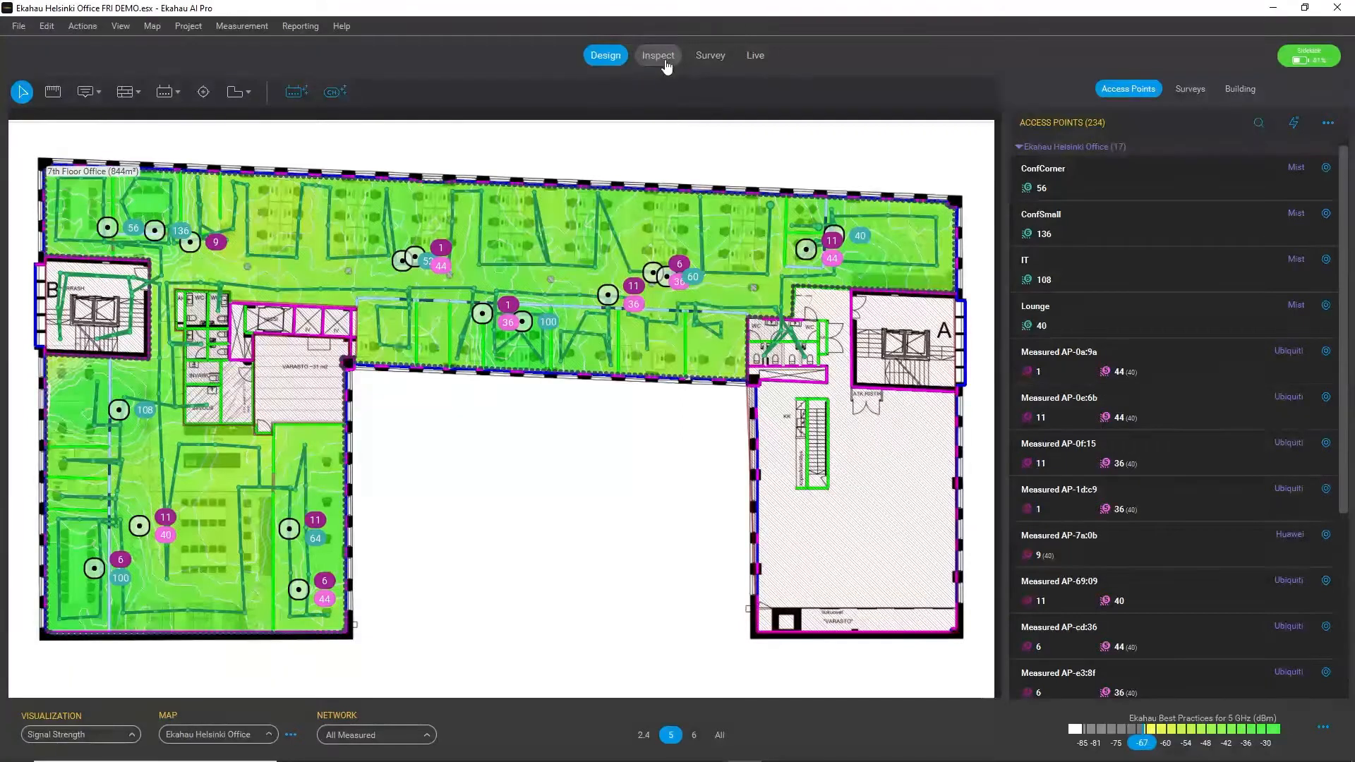
In Inspect, select survey points on the 7th floor route to read their radios, RSSI and requirements
click(658, 55)
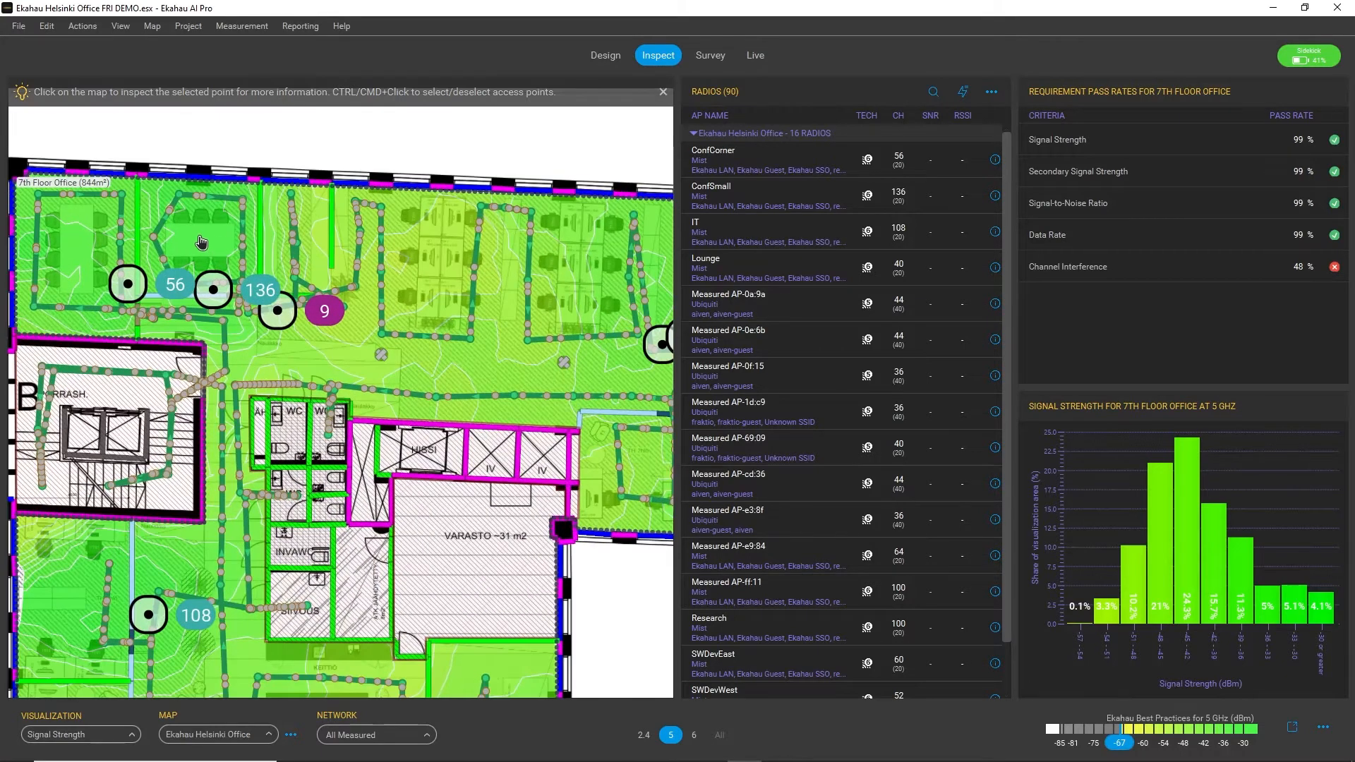
click(197, 240)
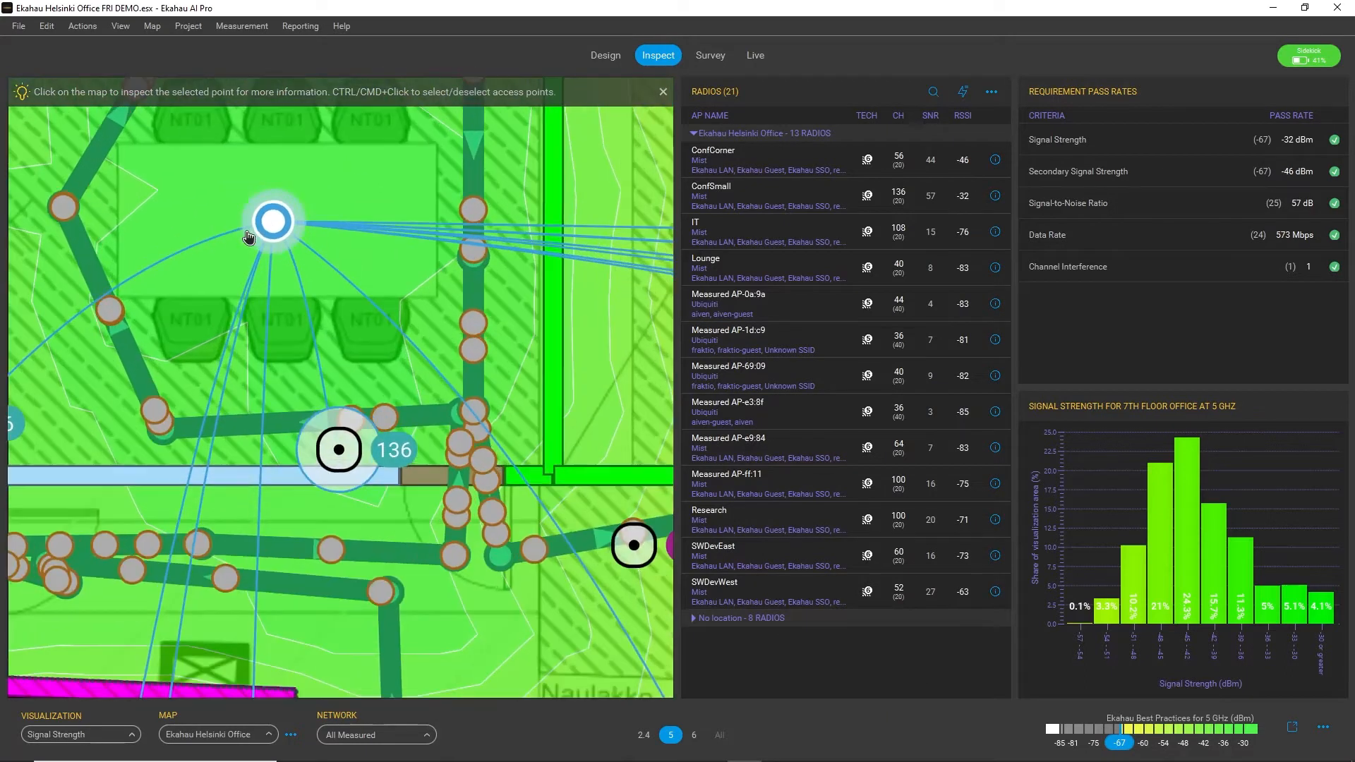
mouse_move(226, 208)
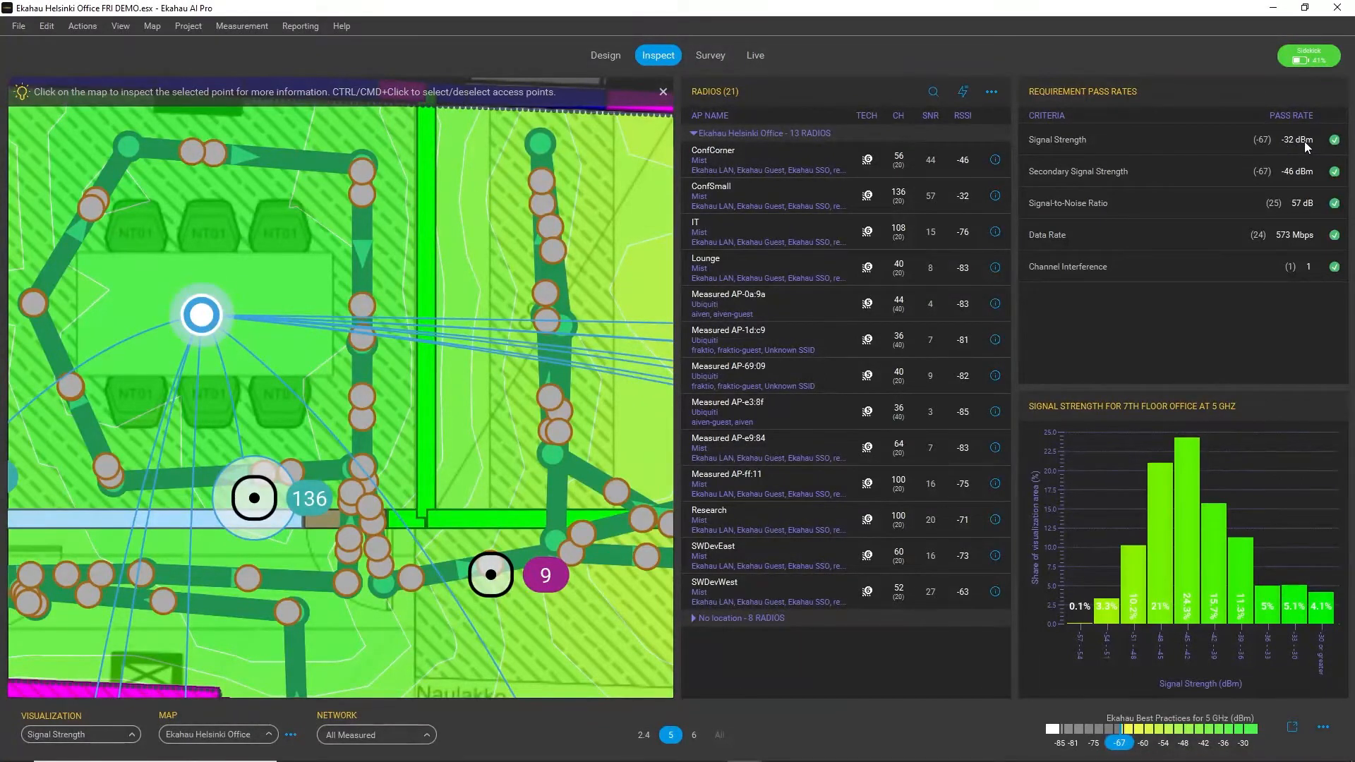
mouse_move(1238, 149)
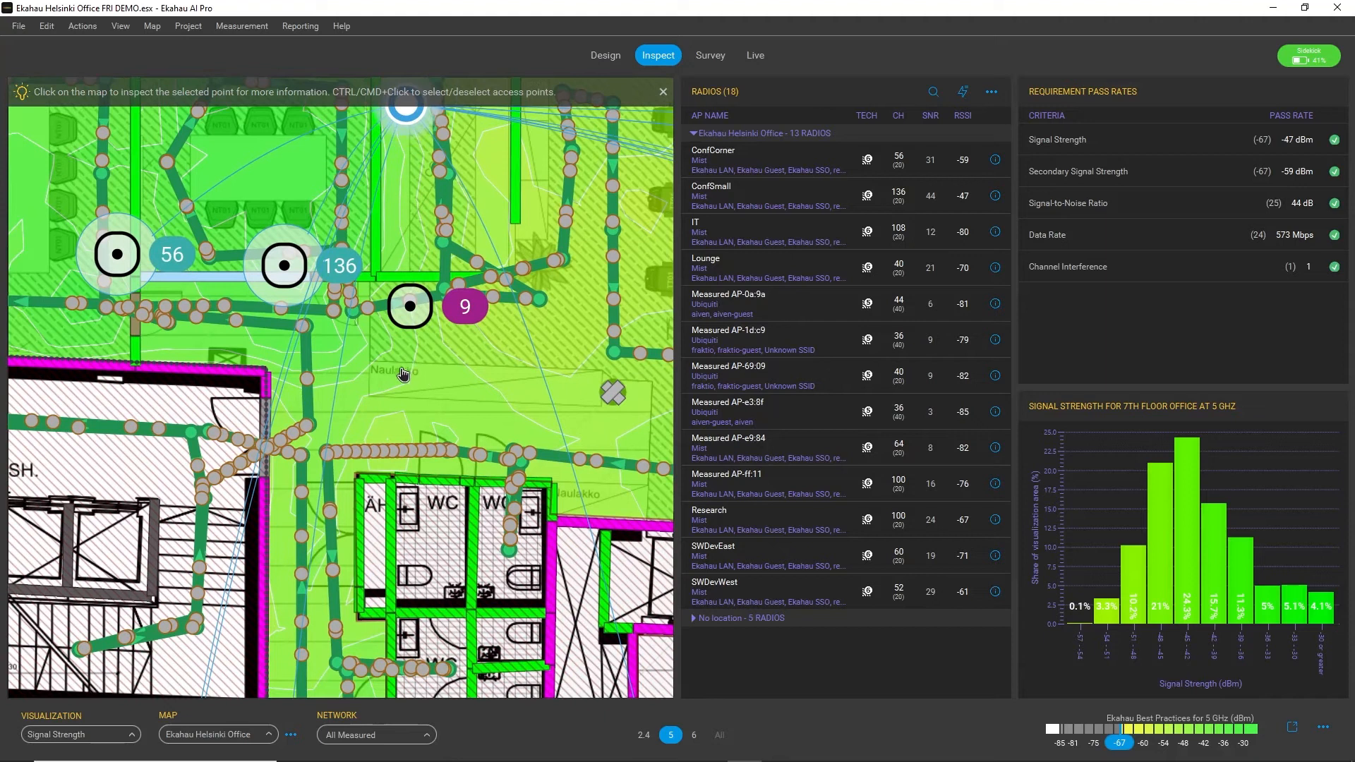
click(387, 339)
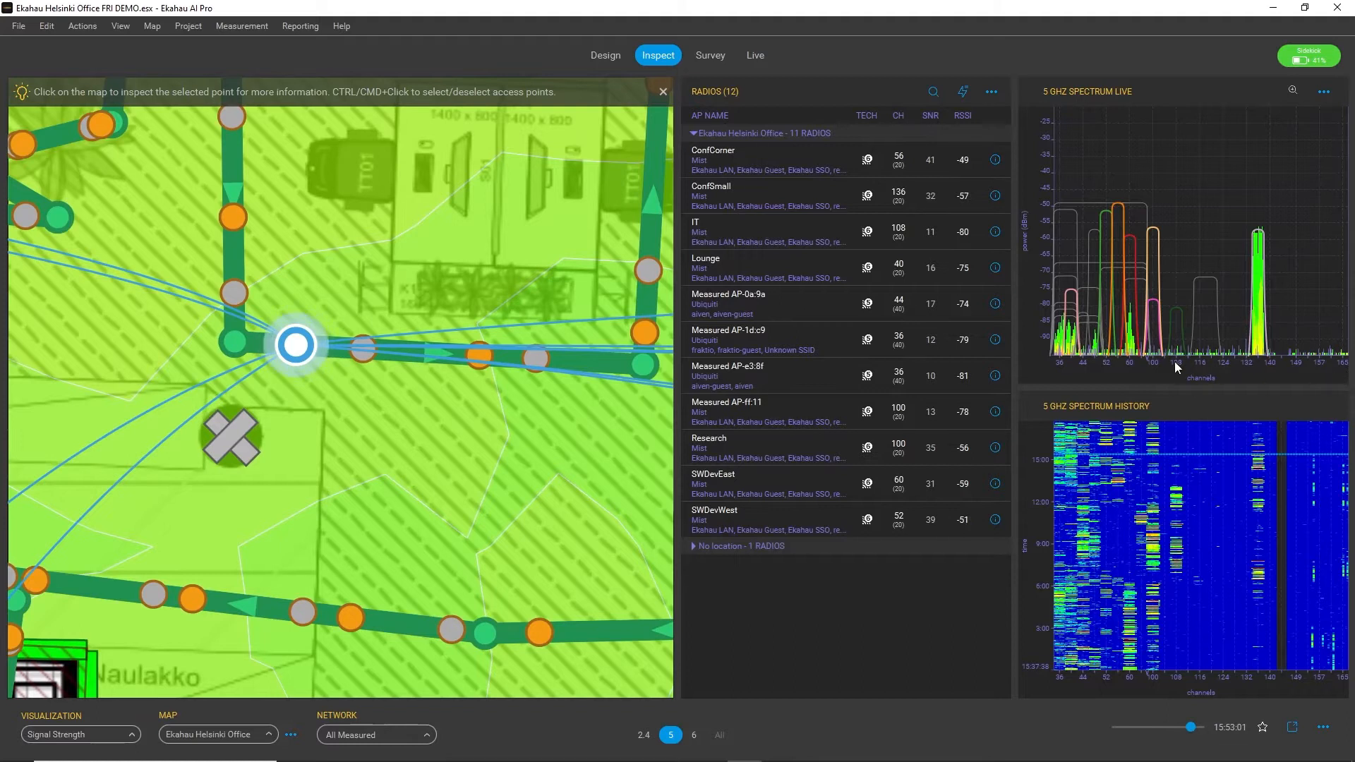
mouse_move(1072, 366)
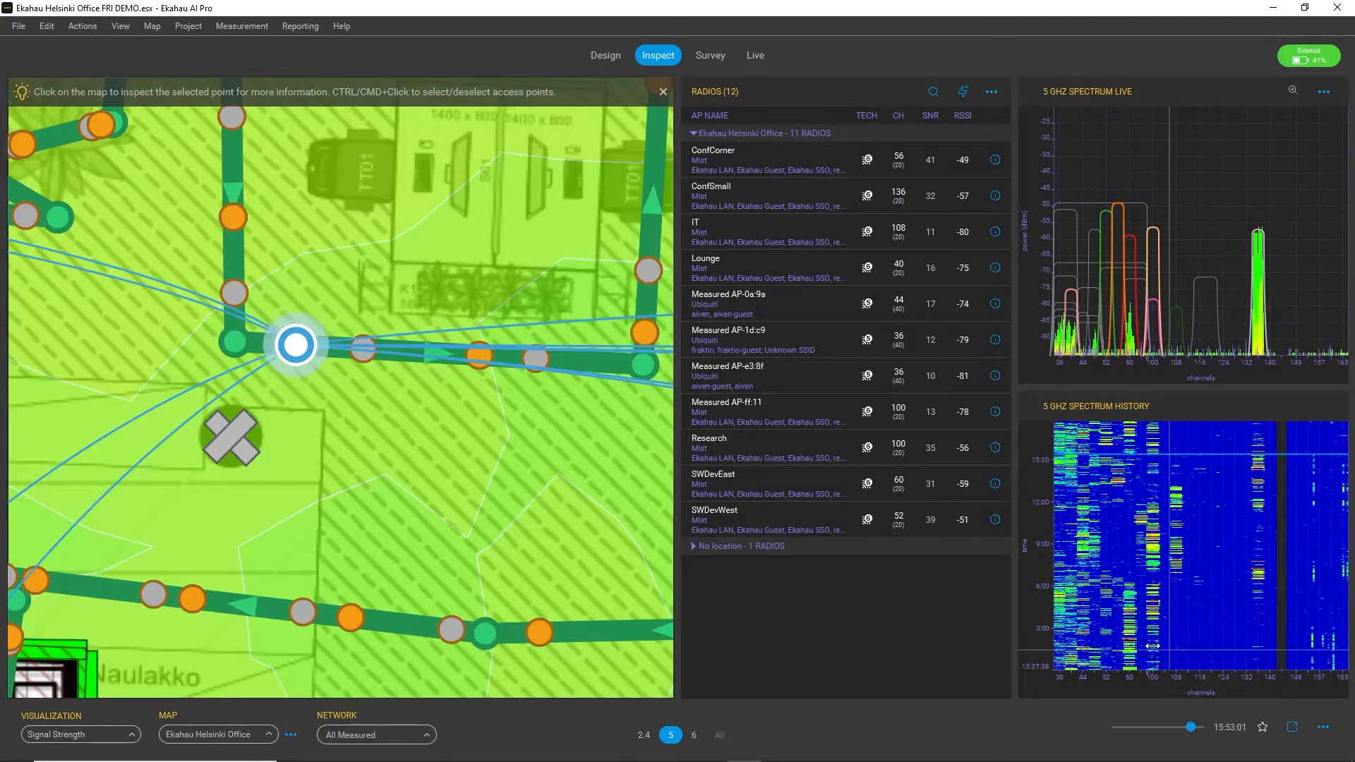
View another survey point's 5 GHz spectrum, then return to the floor-wide pass rates
click(480, 354)
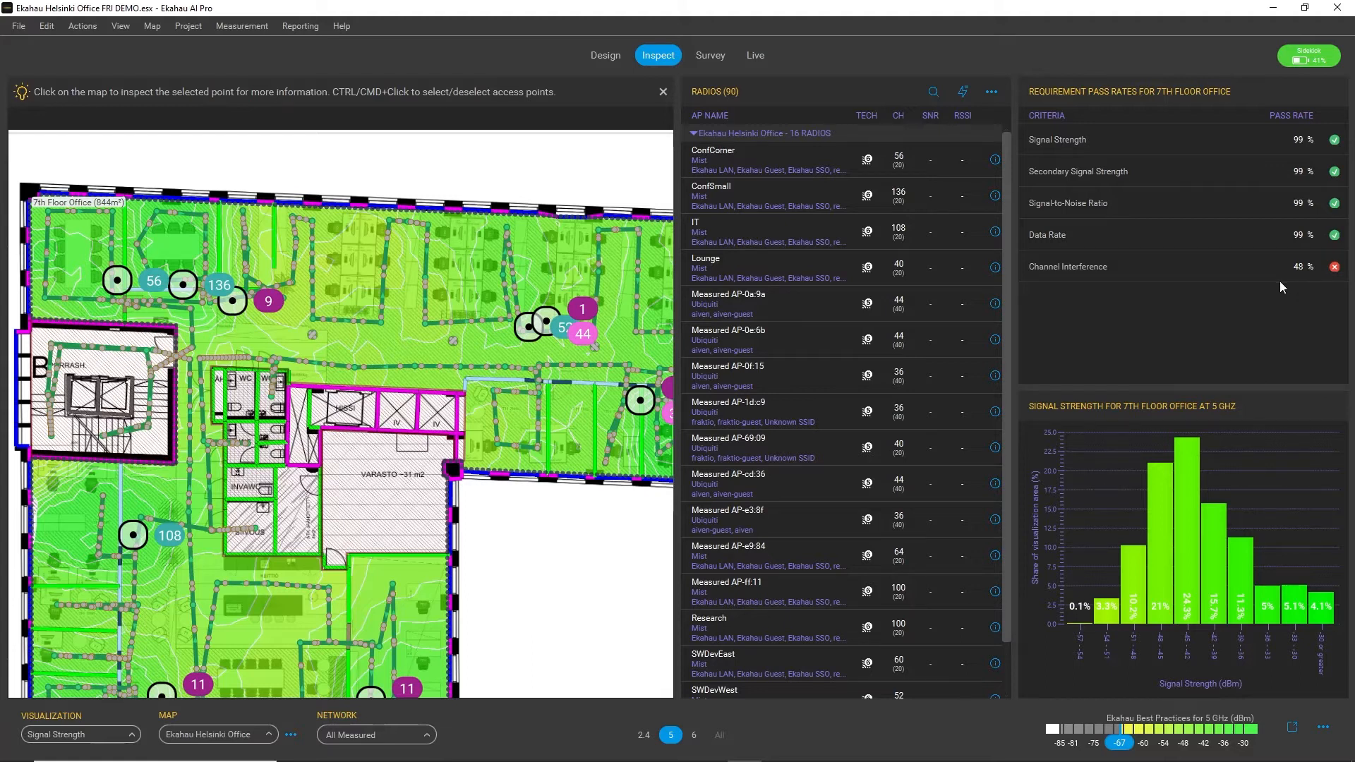
scroll(down, 3)
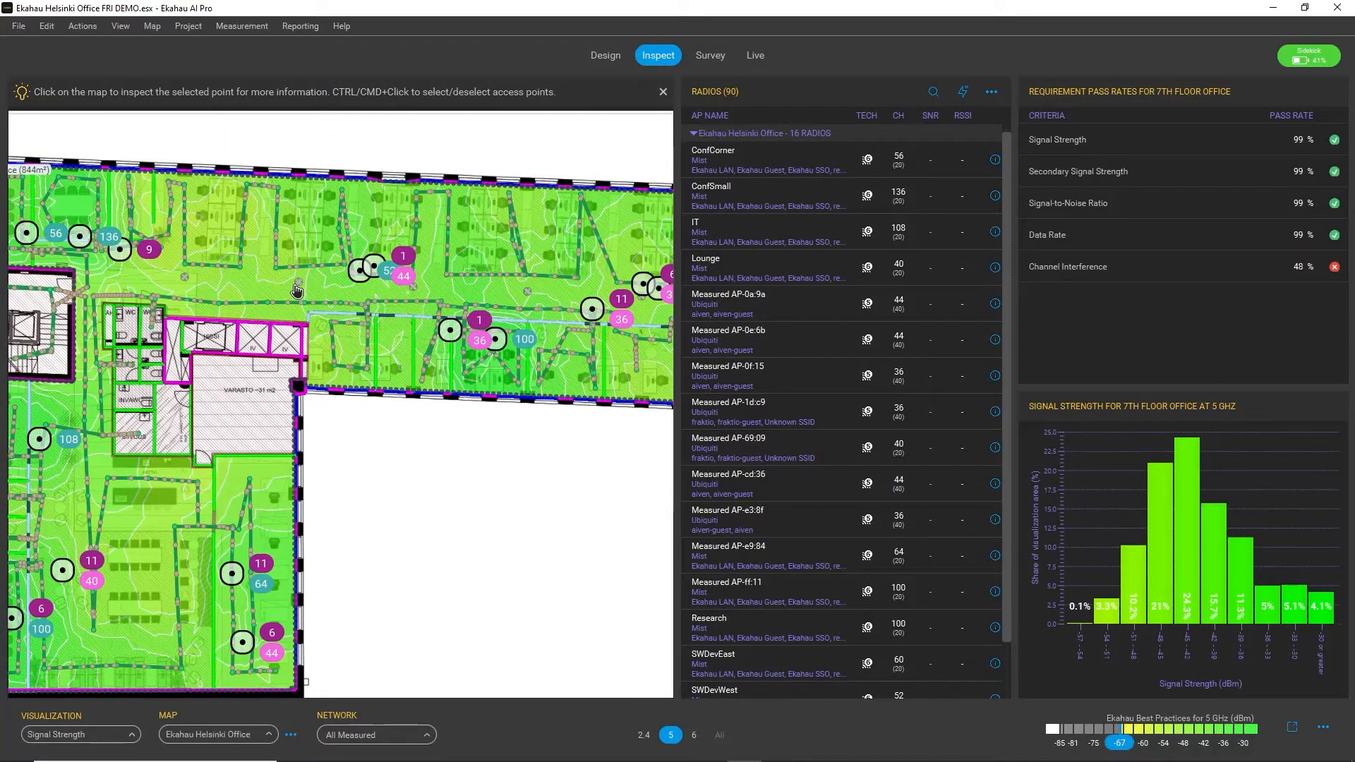
mouse_move(657, 113)
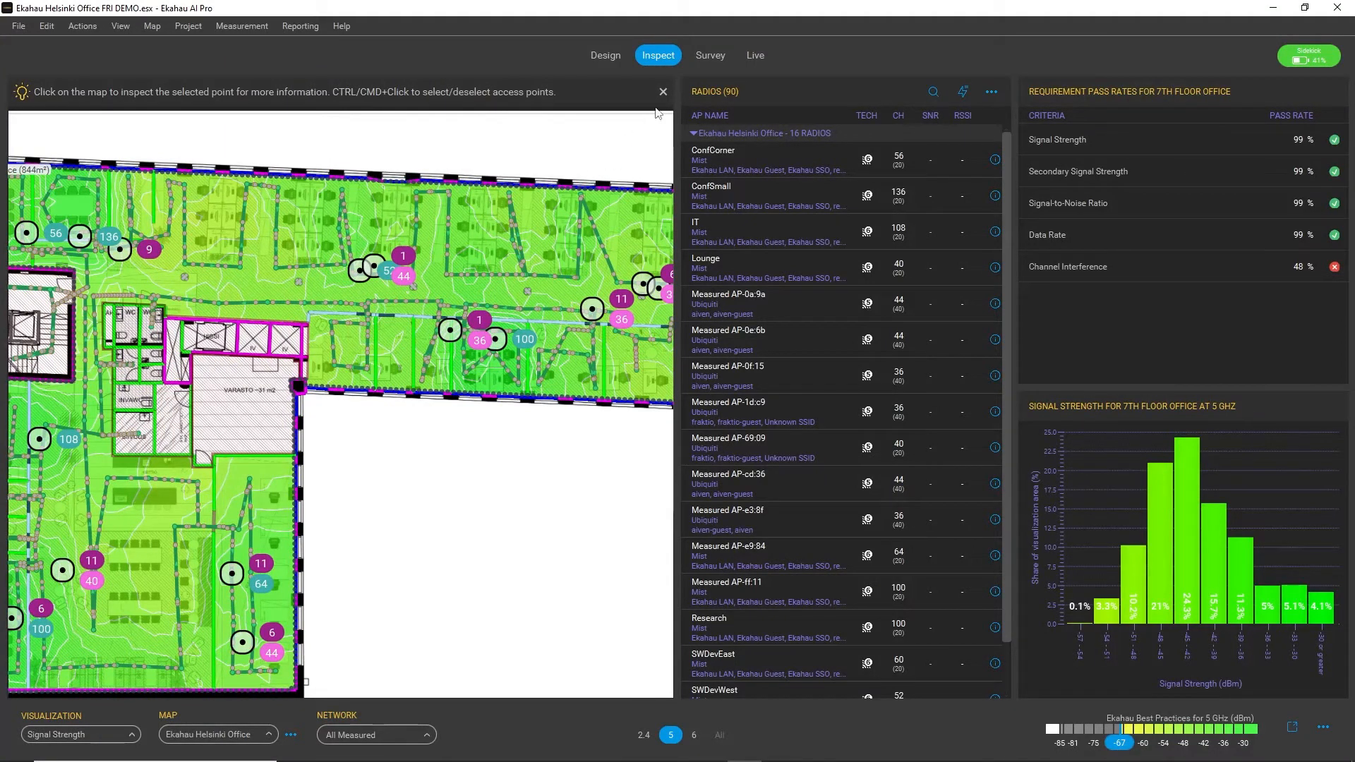
Switch to the Survey workspace showing the whole 7th floor heatmap with live 5 GHz readings
click(709, 55)
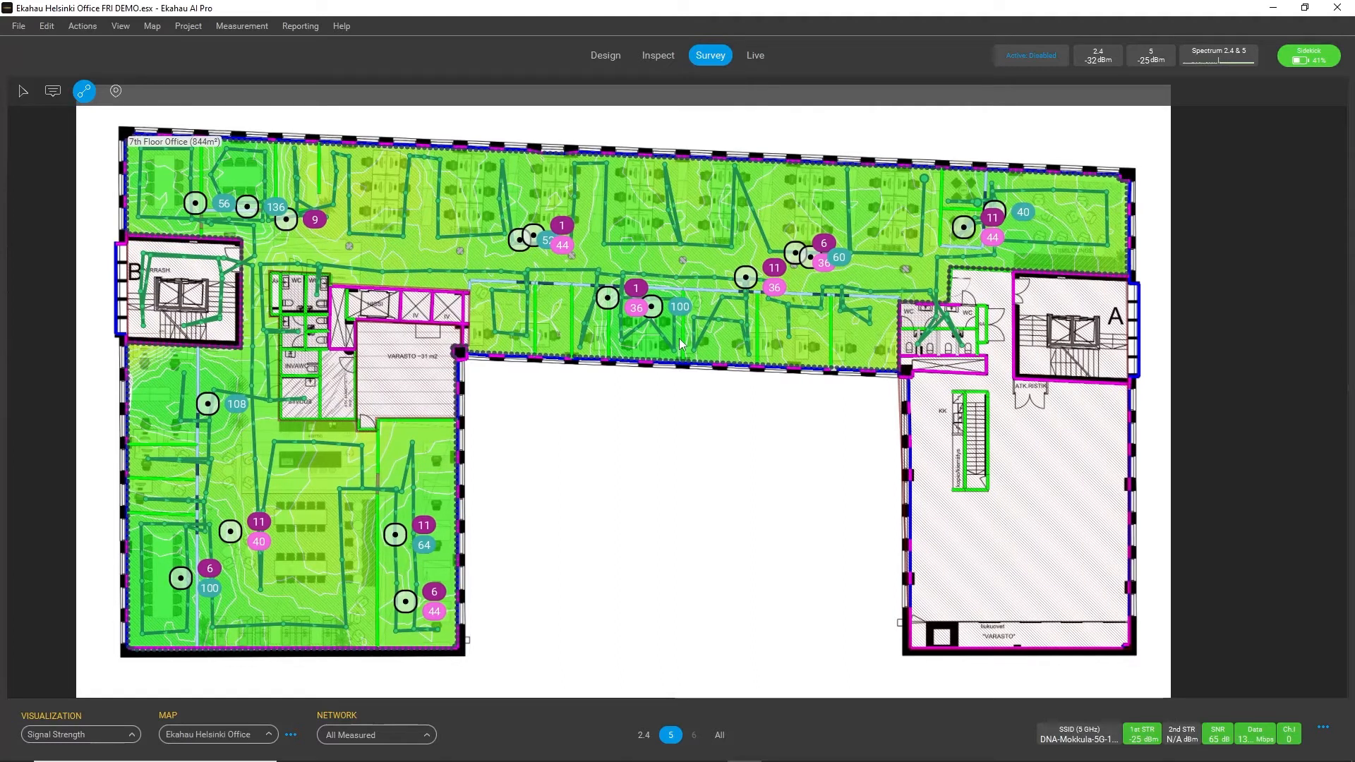
mouse_move(755, 55)
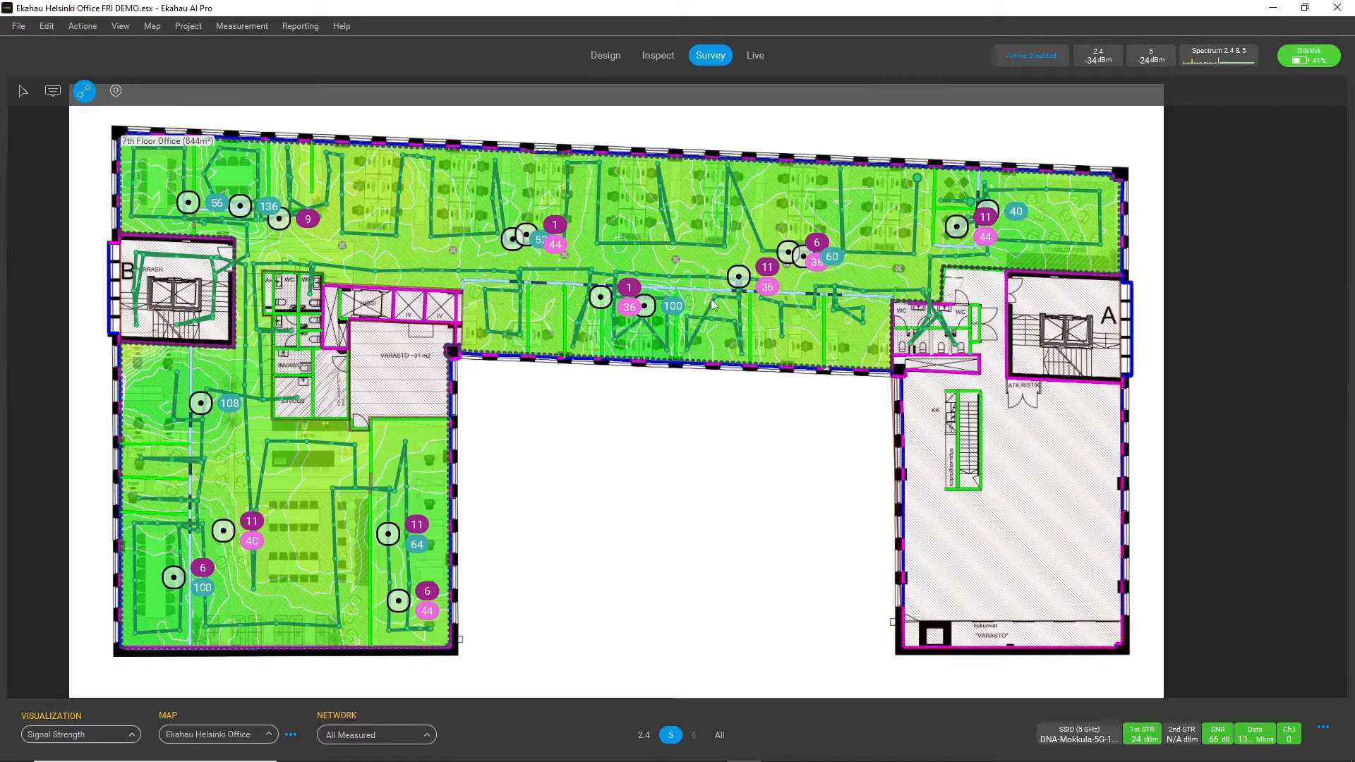
mouse_move(754, 372)
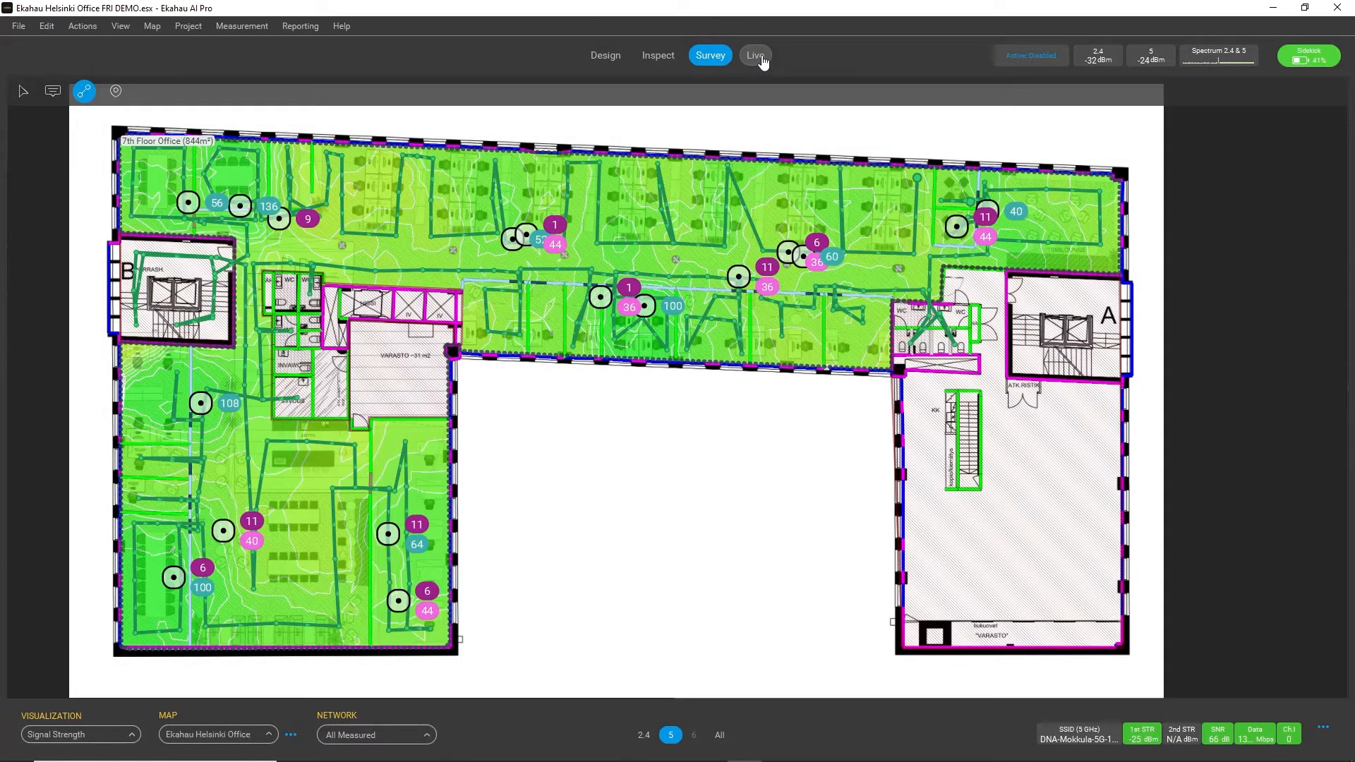
In Live, list 5 GHz channels with radio counts, interference, utilization and noise instead of radios
click(754, 55)
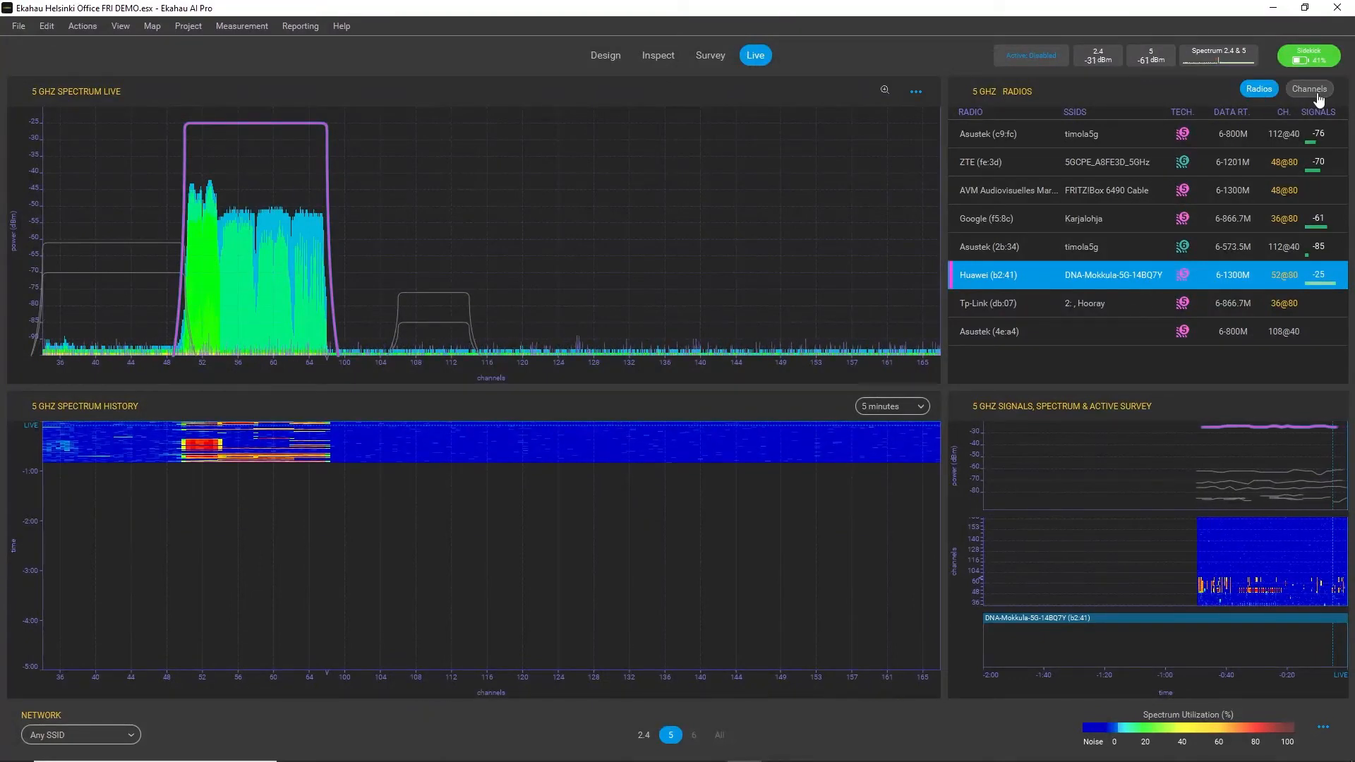
click(1307, 87)
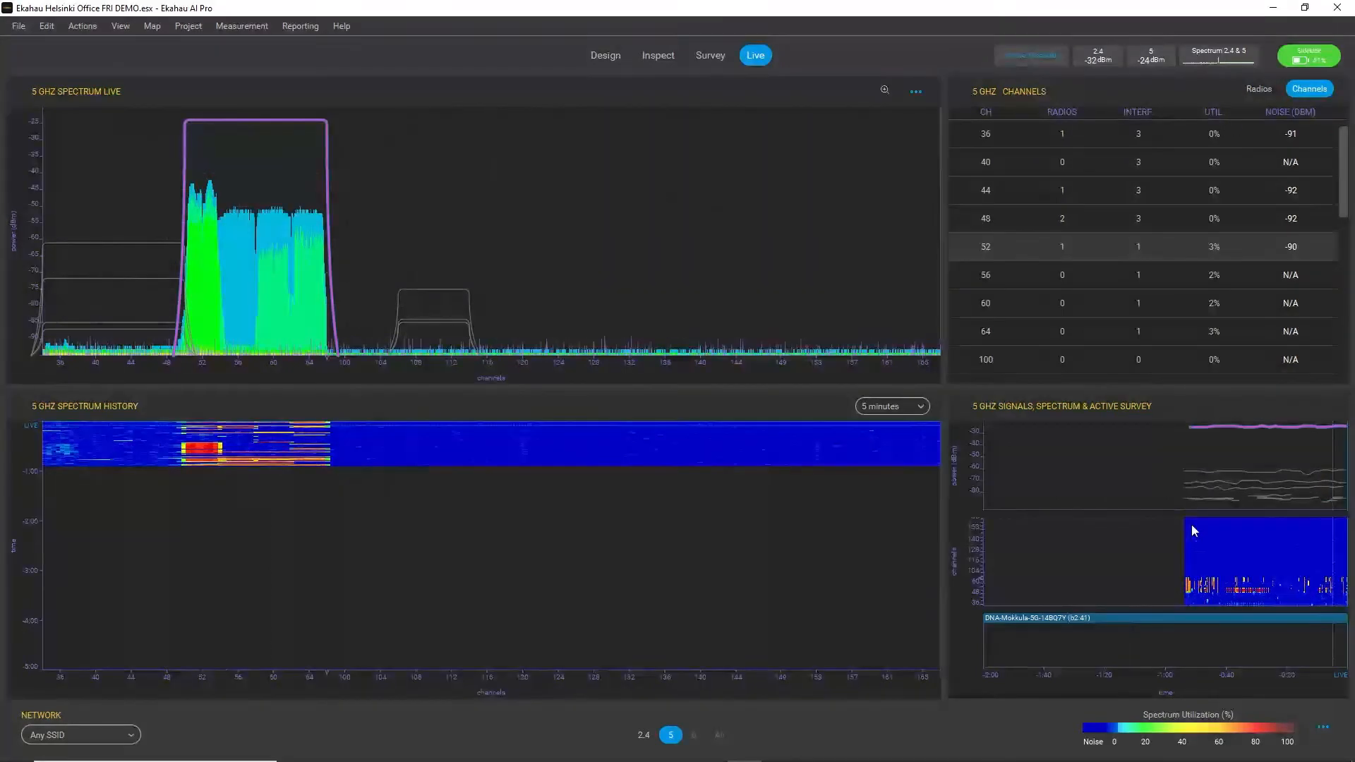
Apply colour scheme 4 (pink and purple) to the live spectrum charts
click(1345, 730)
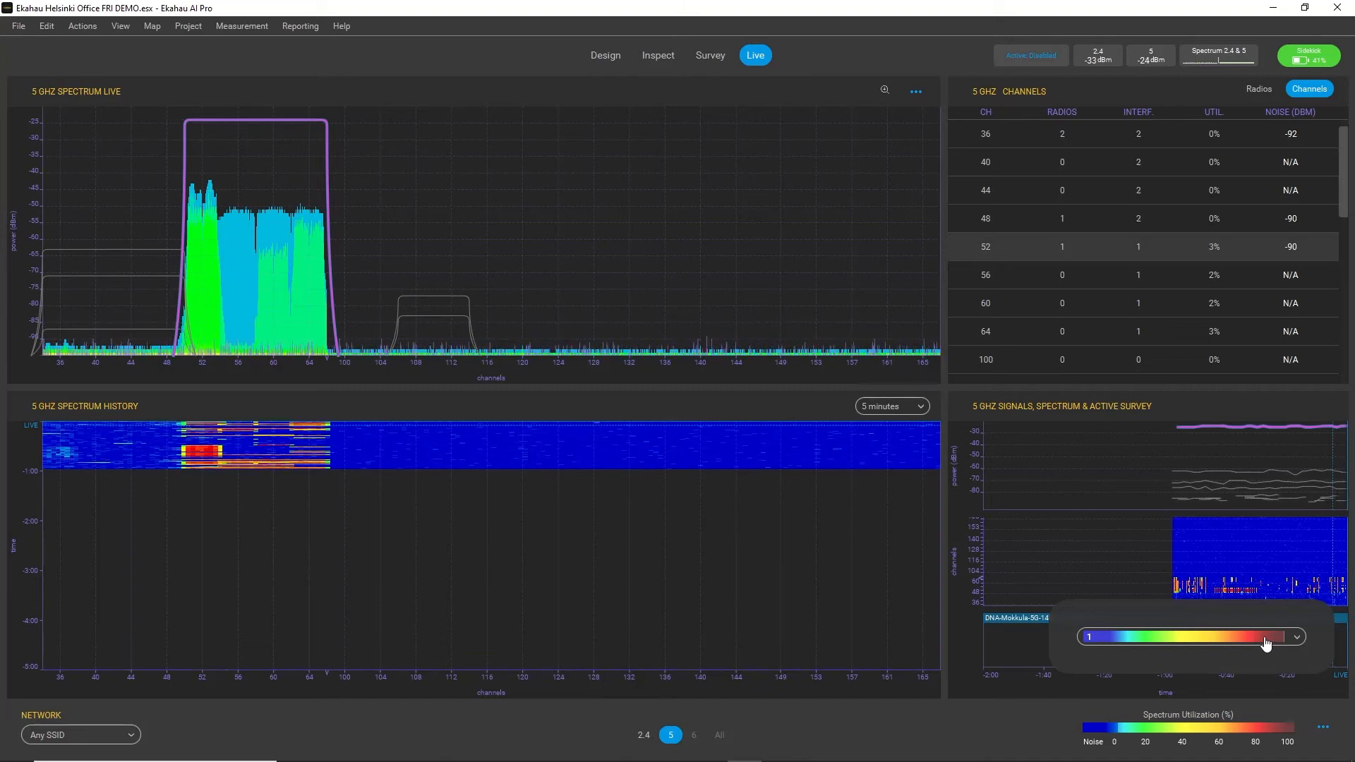
click(1296, 636)
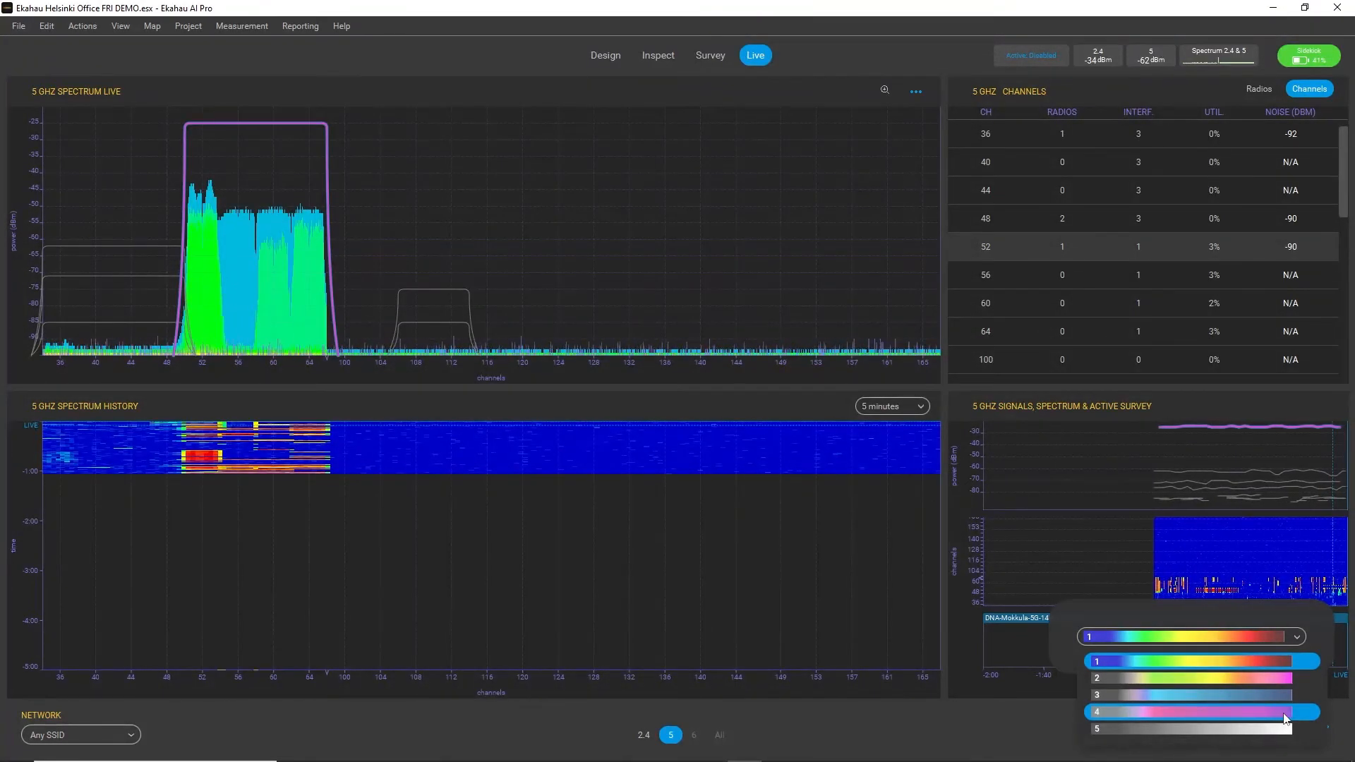
click(1190, 712)
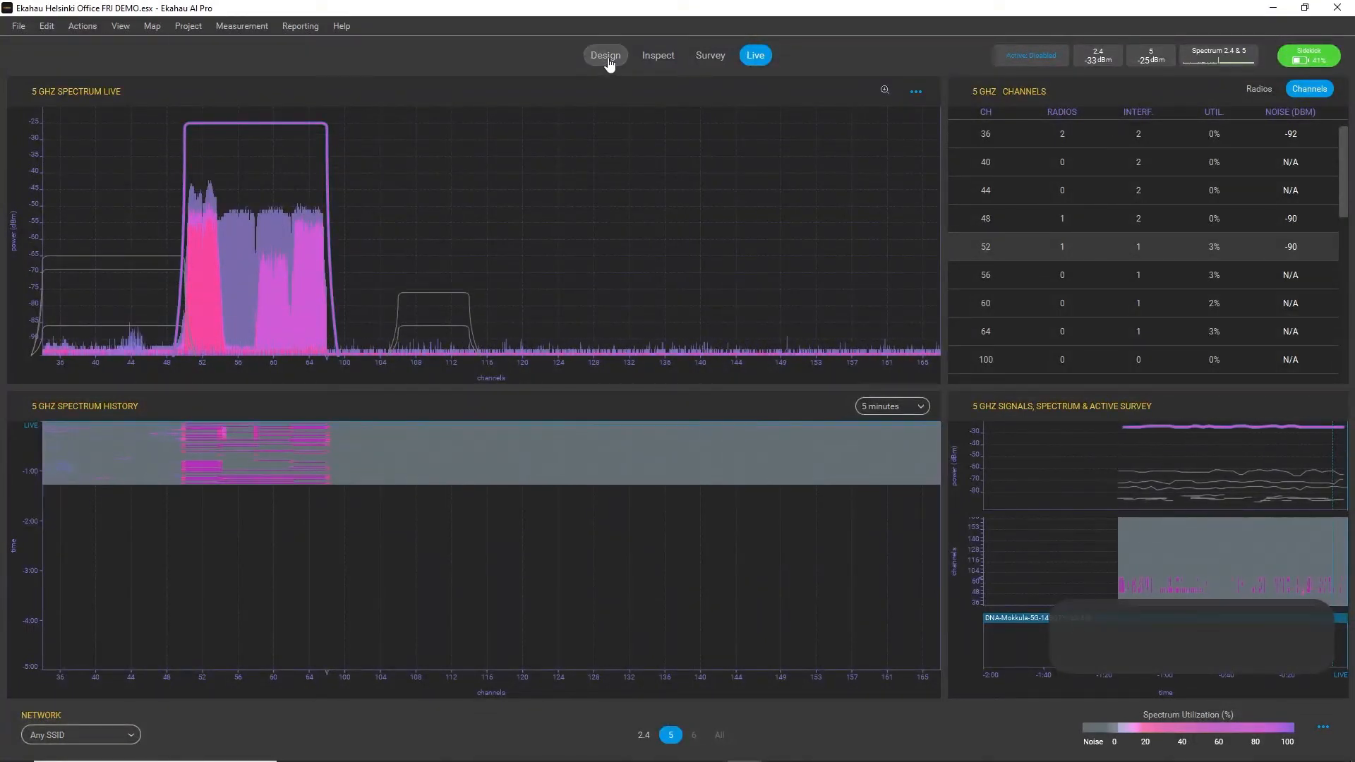
Back in Design, narrow the Network filter to All My Networks, leaving nine access points
click(606, 55)
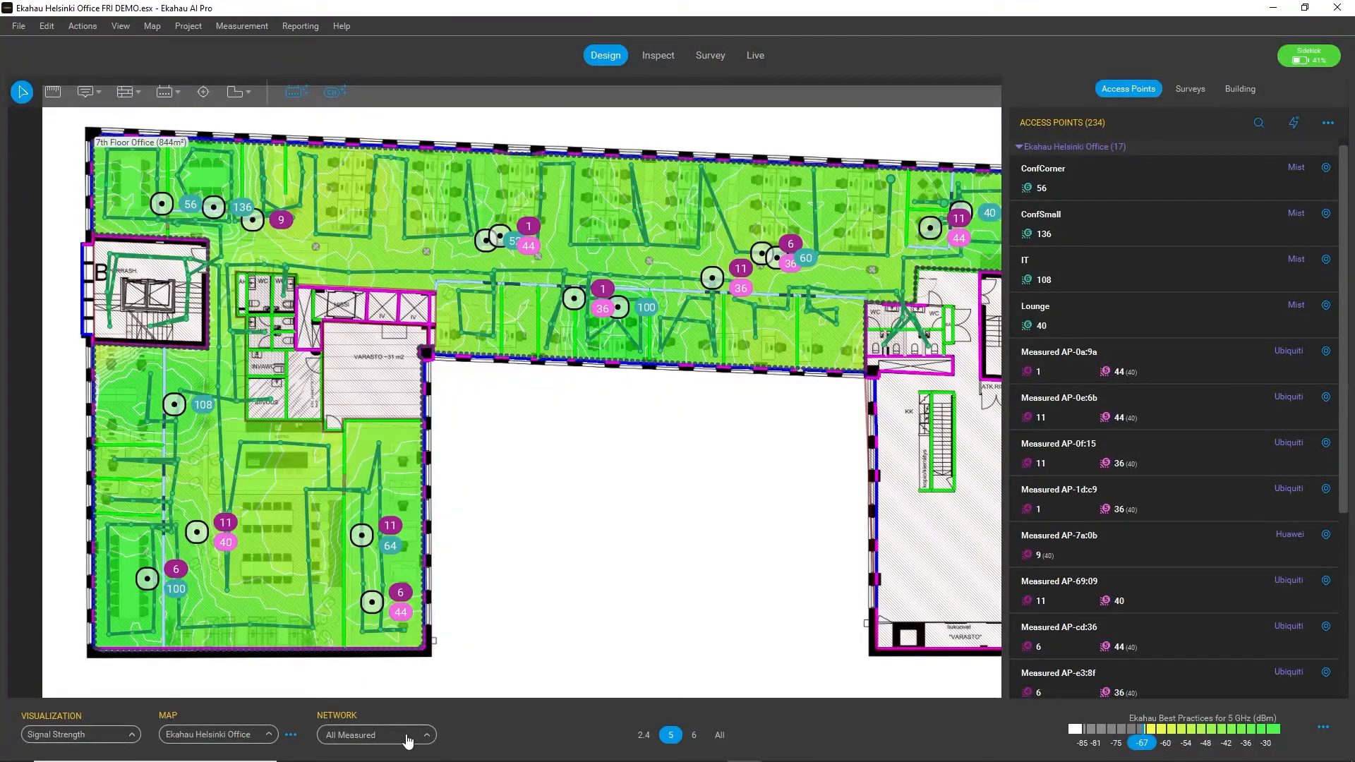
click(375, 734)
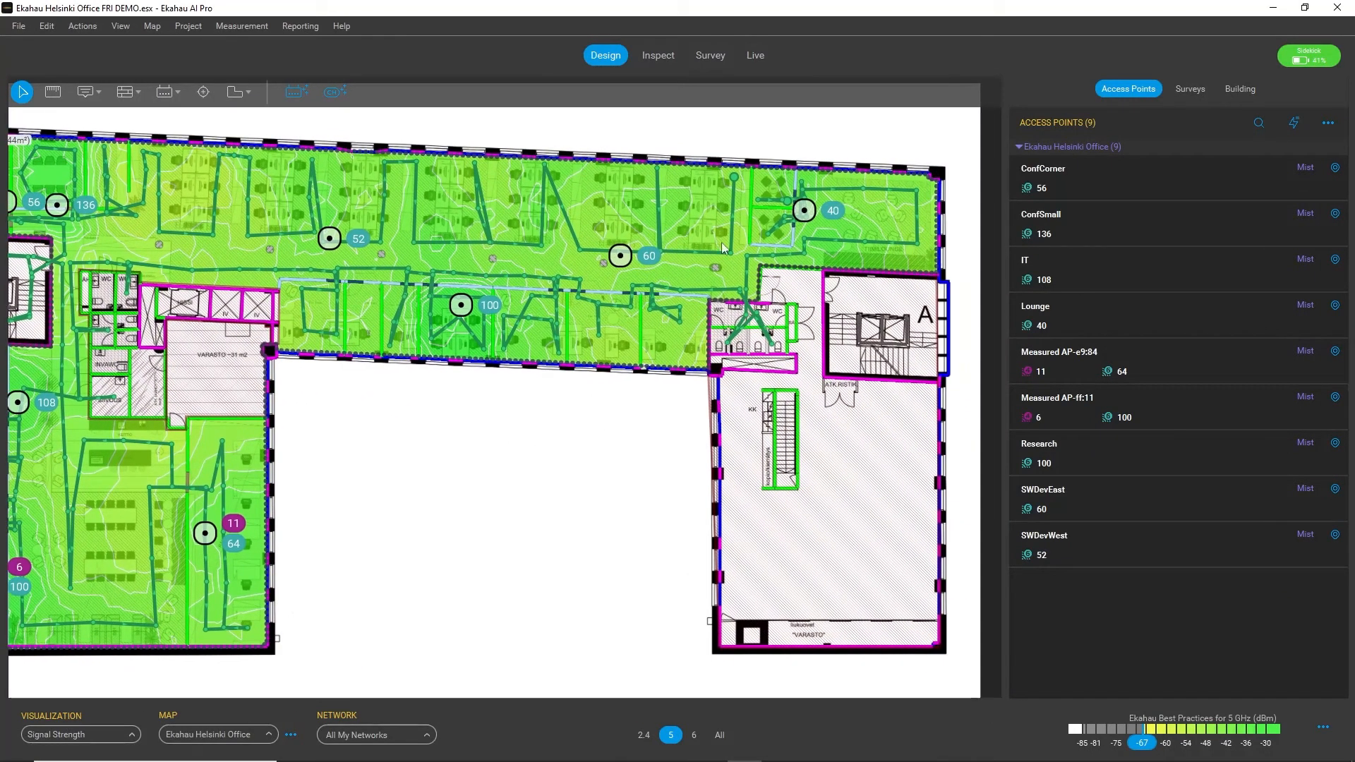
mouse_move(788, 226)
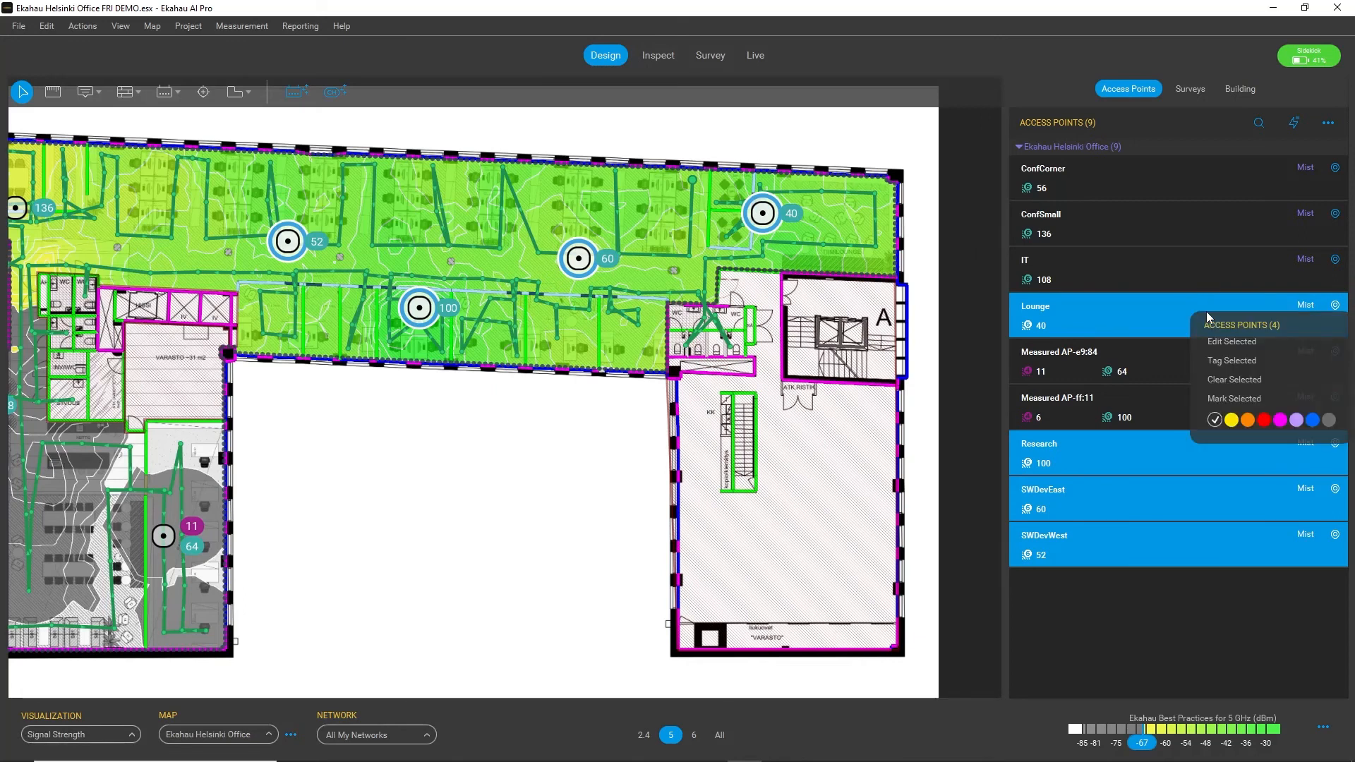
mouse_move(1250, 423)
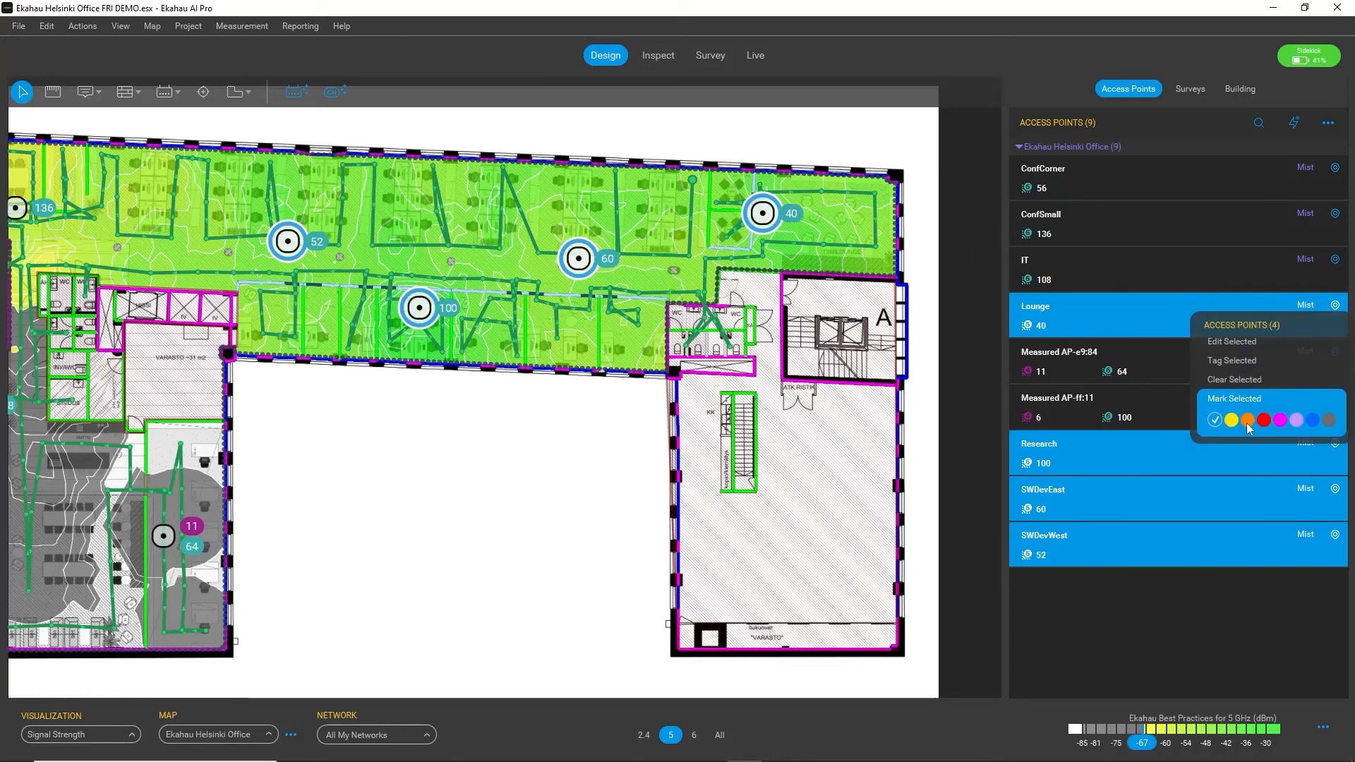
Mark Lounge, Research, SWDevEast and SWDevWest orange, then check Orange appears in the Network filter
click(1248, 420)
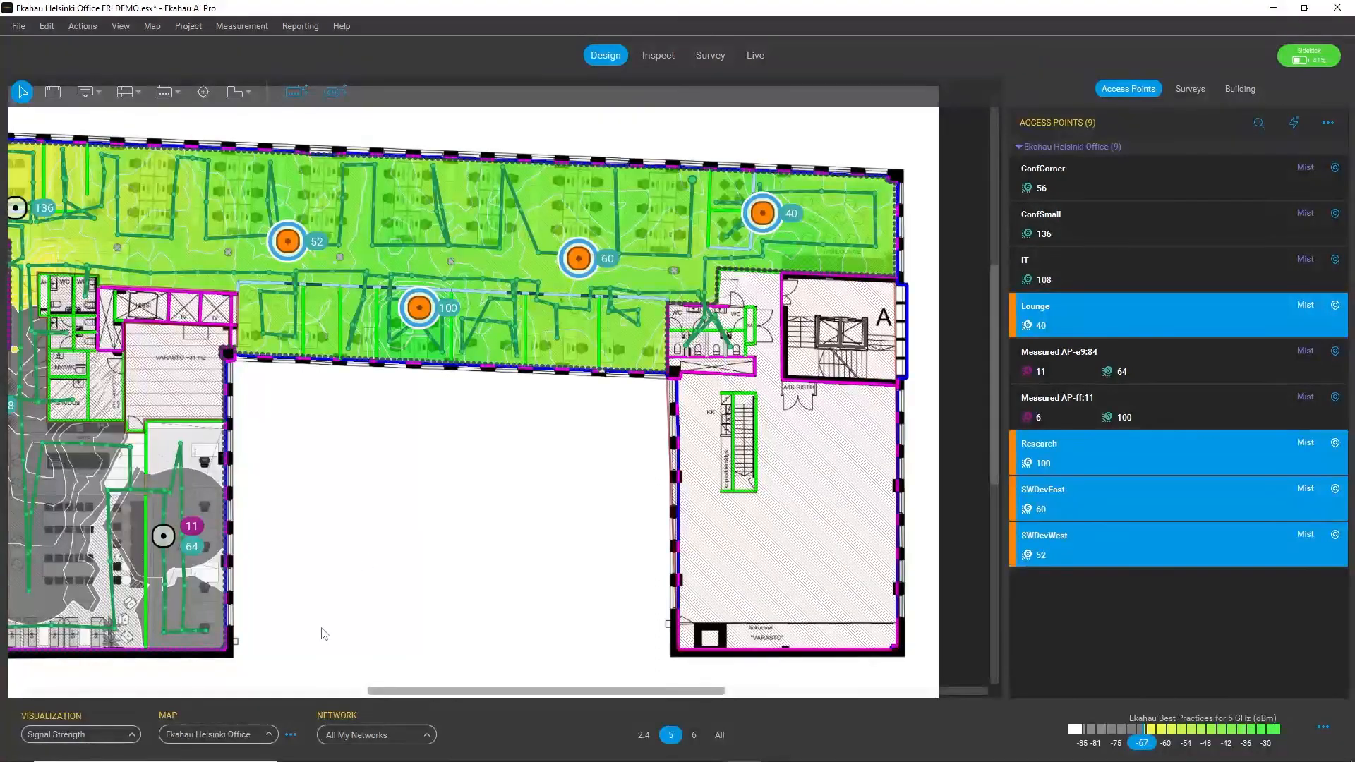
click(376, 734)
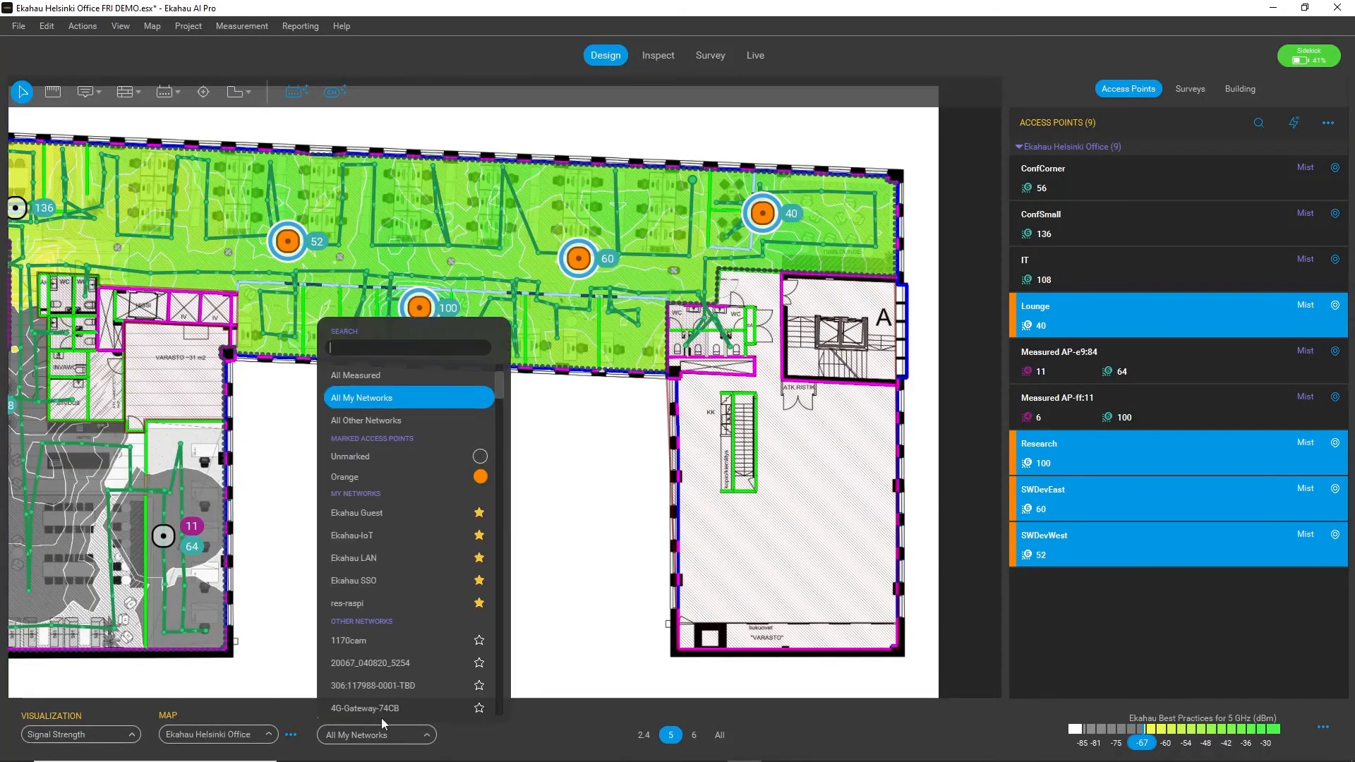